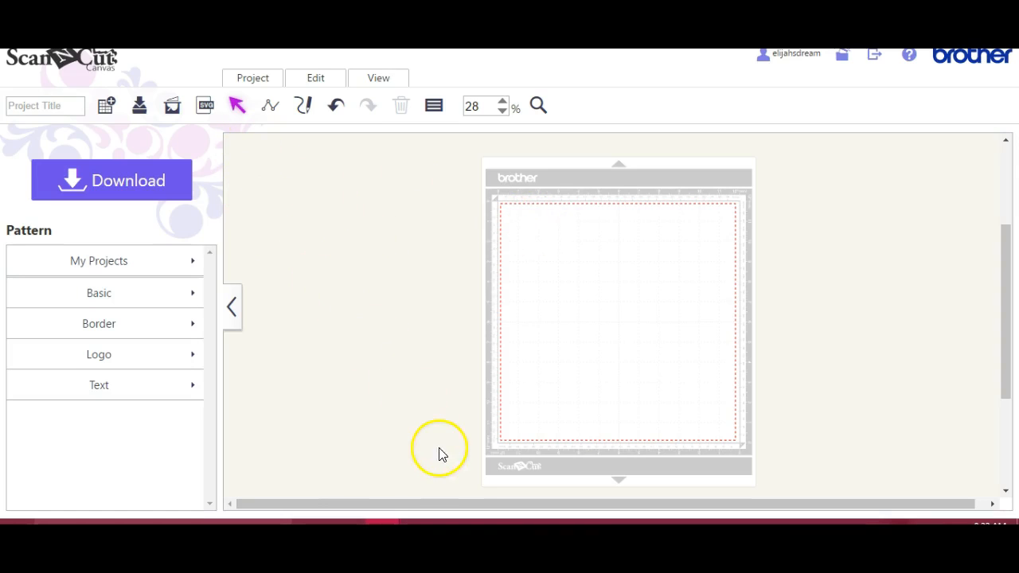
mouse_move(324, 325)
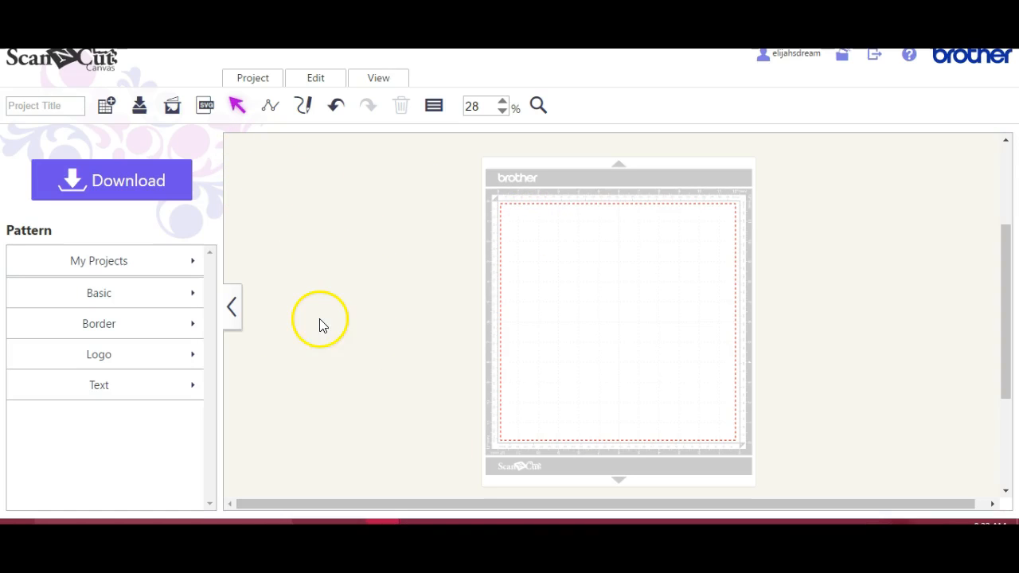
mouse_move(294, 199)
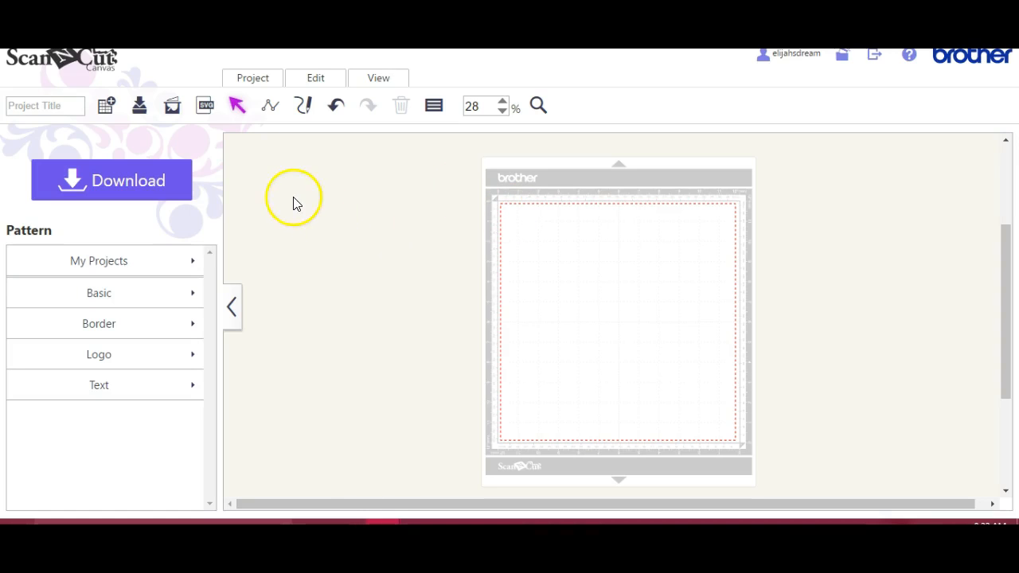
mouse_move(283, 201)
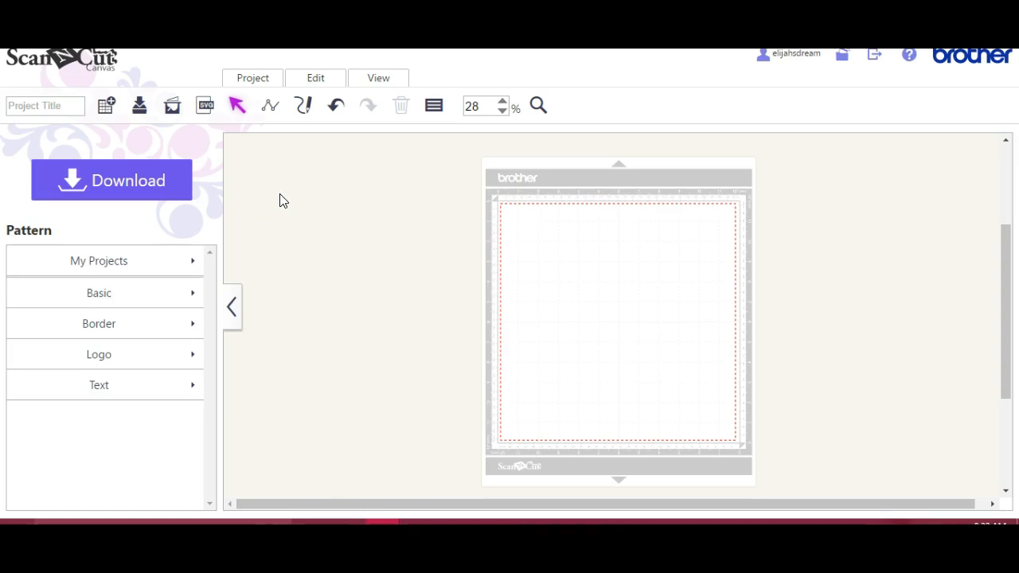
mouse_move(204, 105)
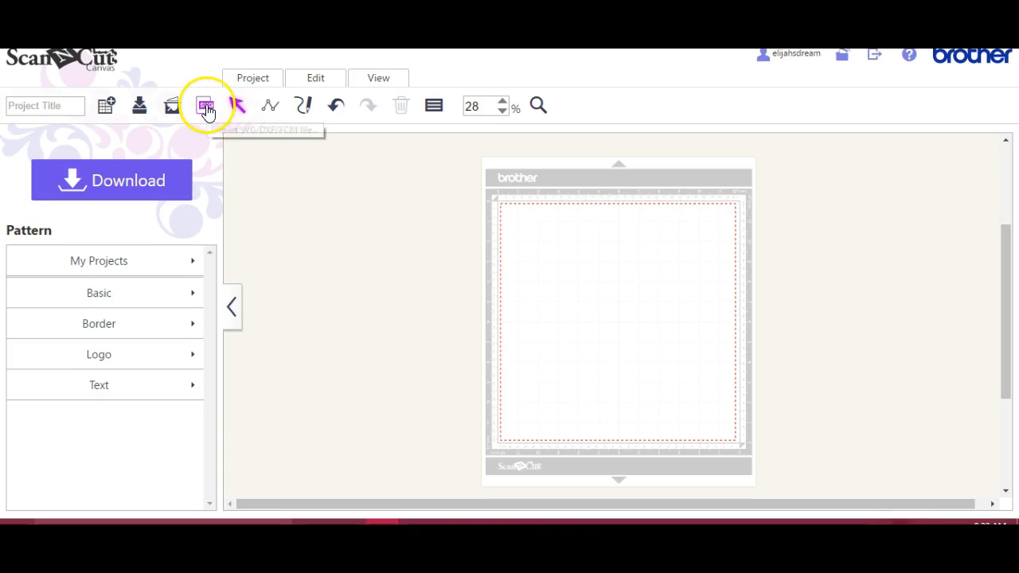
Step: Start an SVG import and pick OwlGradTrio.zip among the zip archives in Documents
click(204, 105)
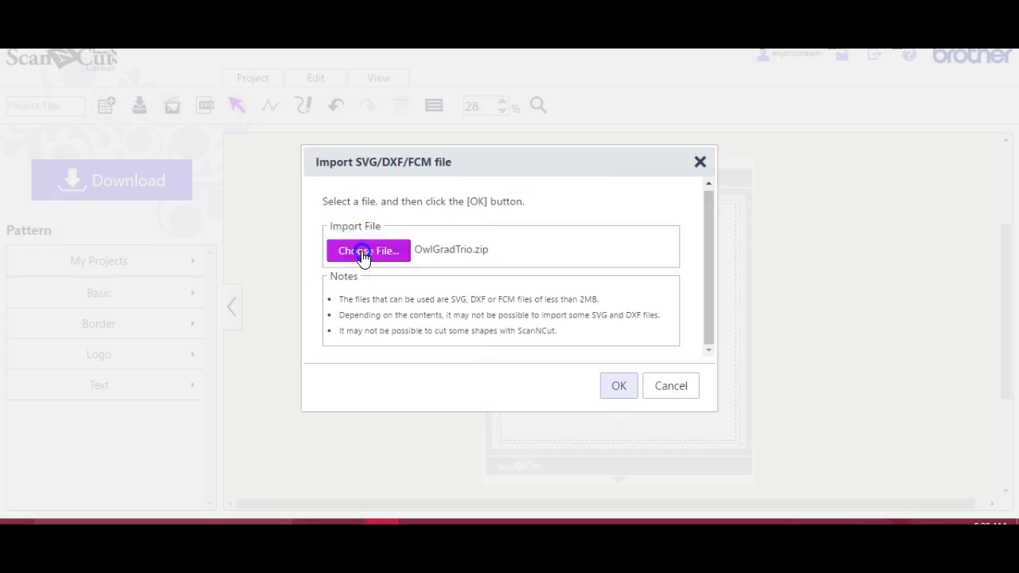
click(368, 250)
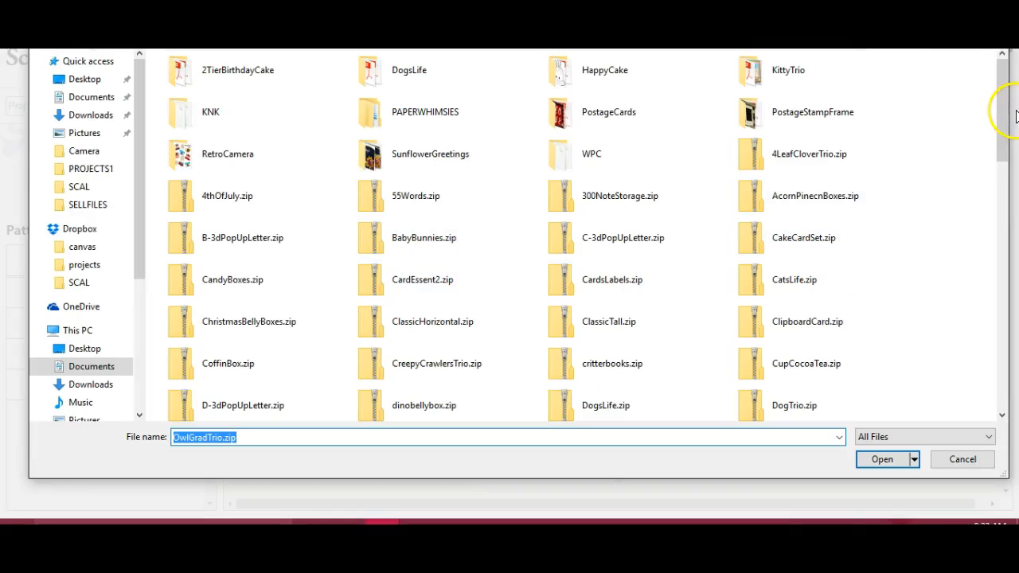
scroll(down, 3)
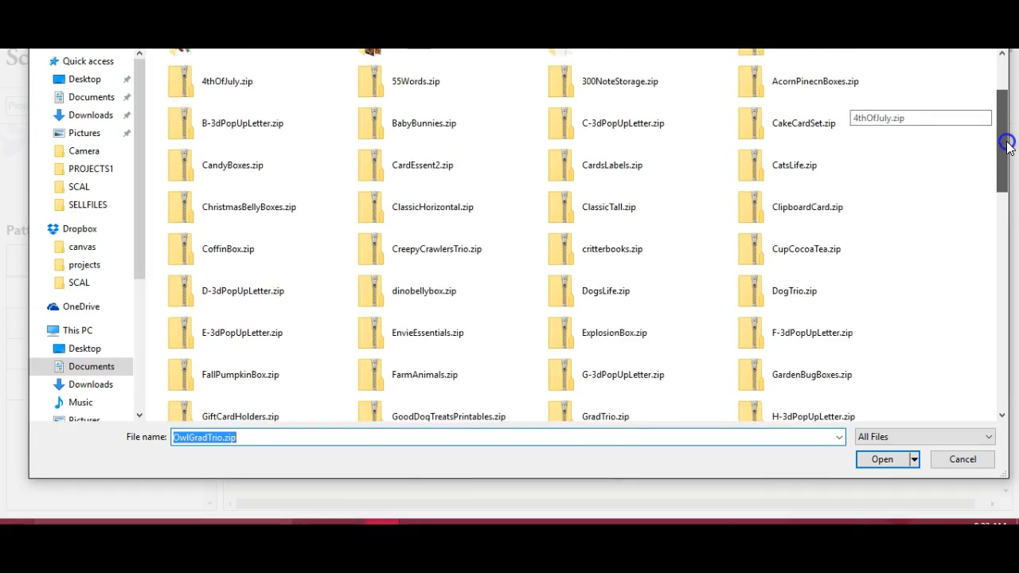
scroll(up, 3)
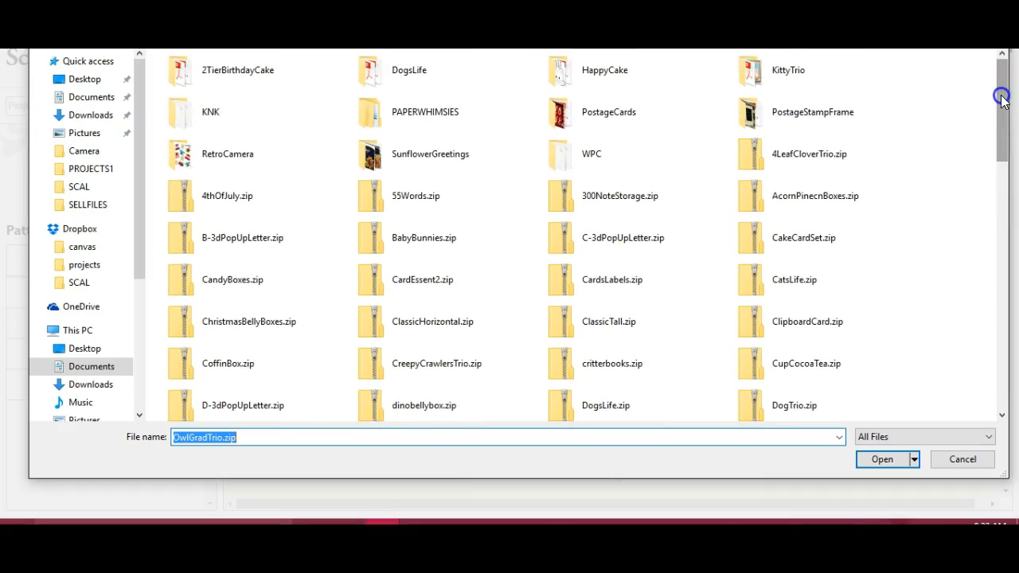
scroll(down, 3)
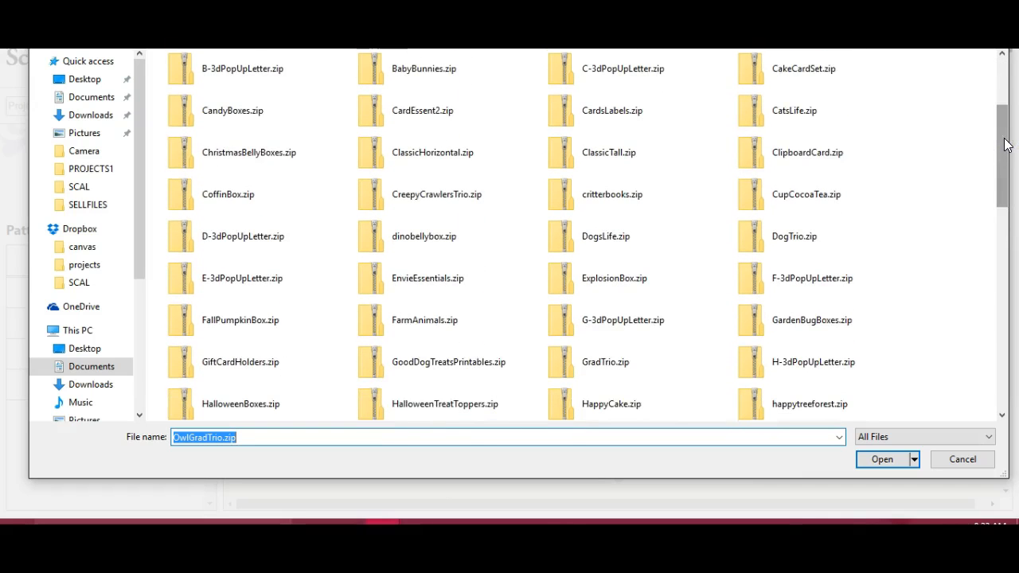
scroll(down, 3)
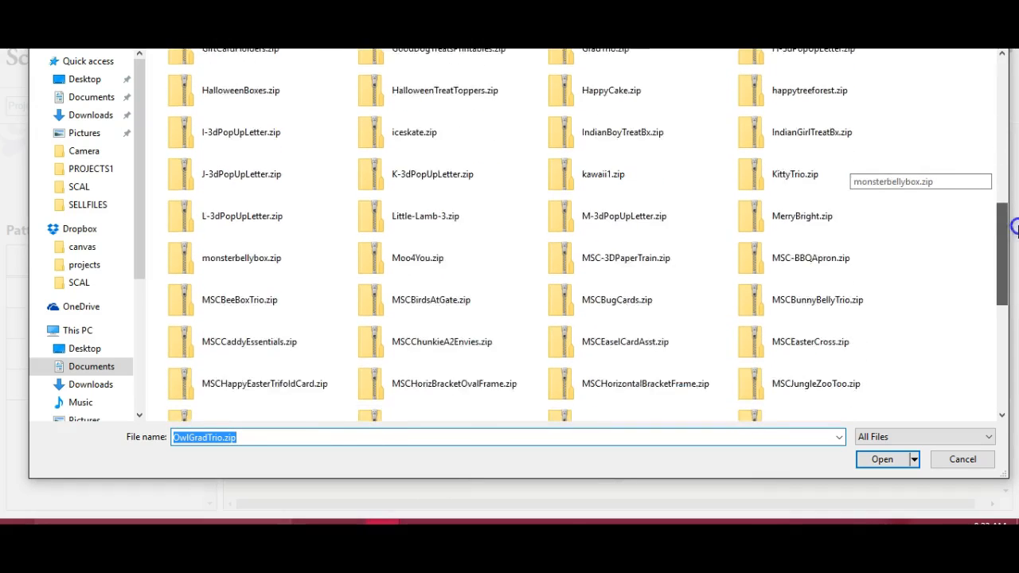
scroll(down, 3)
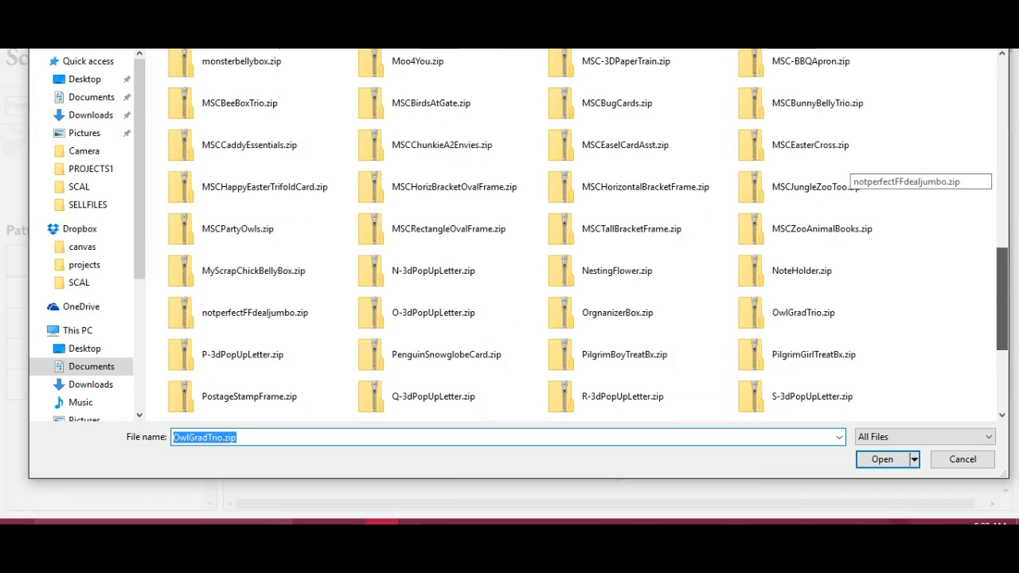
click(806, 310)
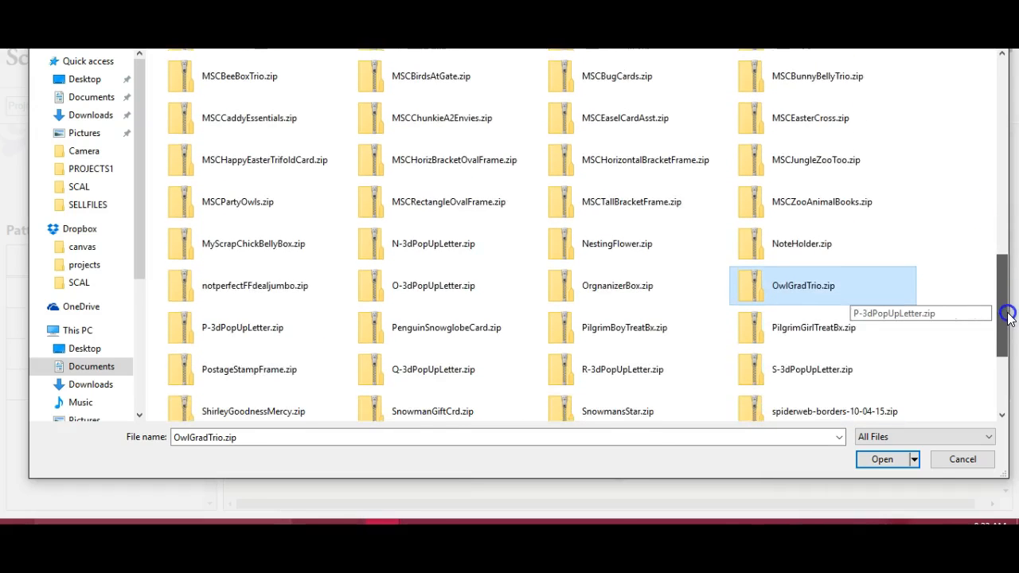
scroll(down, 3)
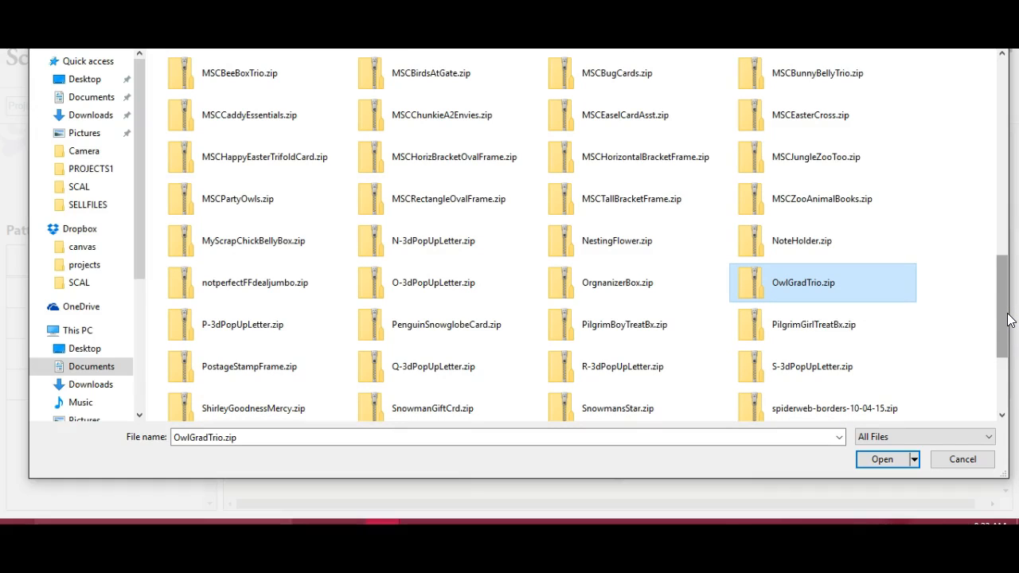
mouse_move(772, 290)
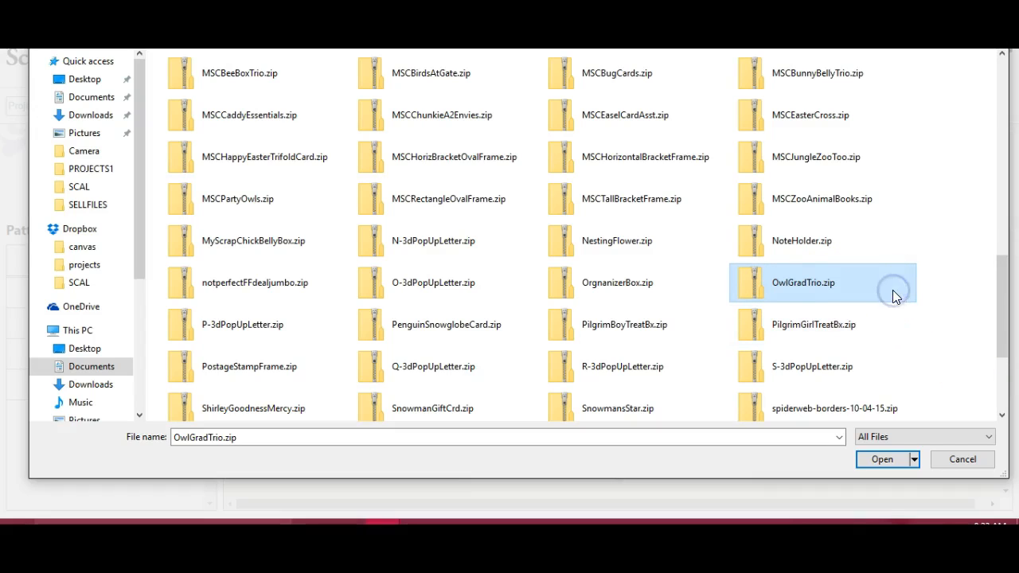
mouse_move(851, 289)
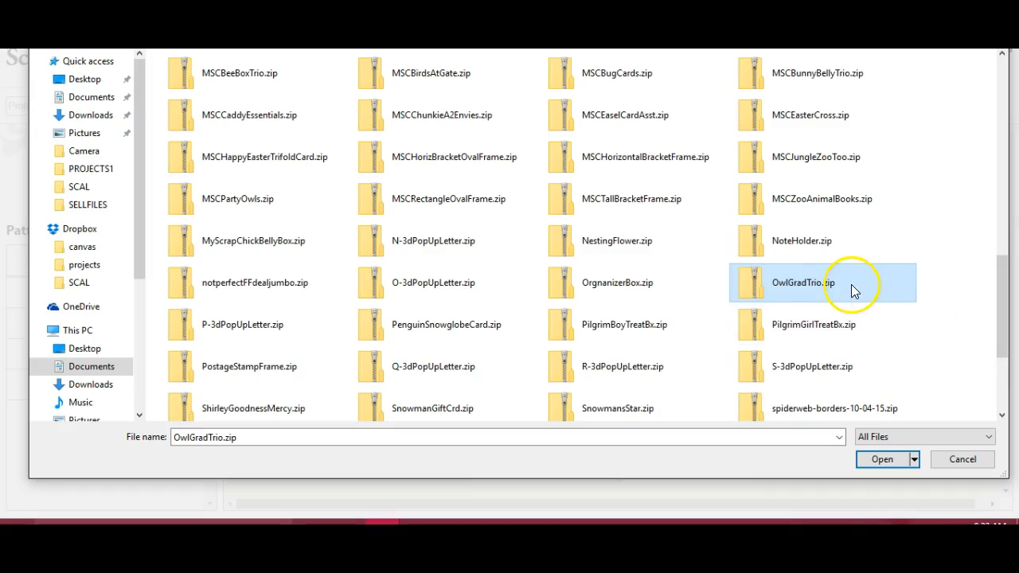
Step: Extract all of OwlGradTrio.zip into its suggested folder next to the zip
right_click(802, 283)
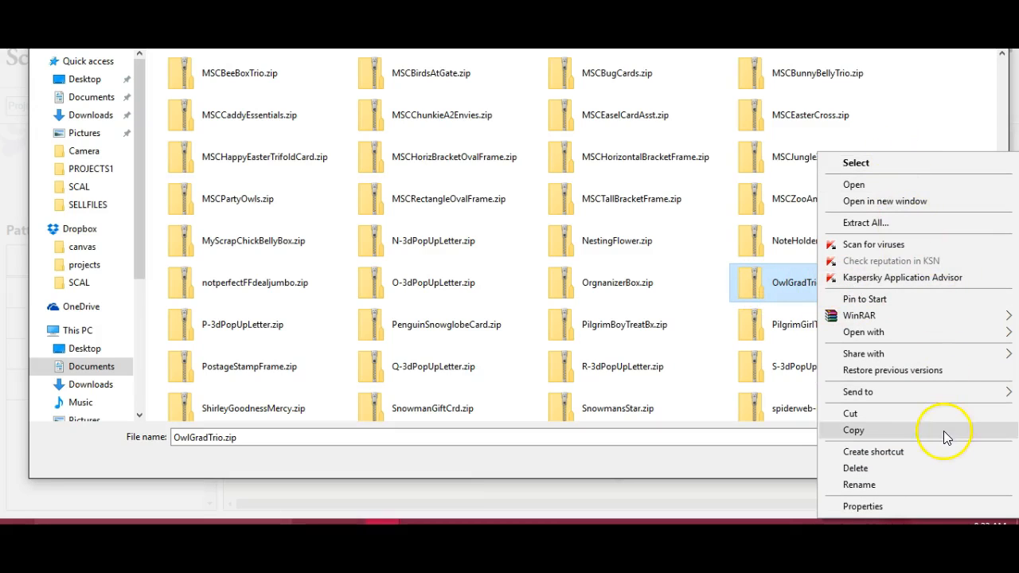
mouse_move(923, 299)
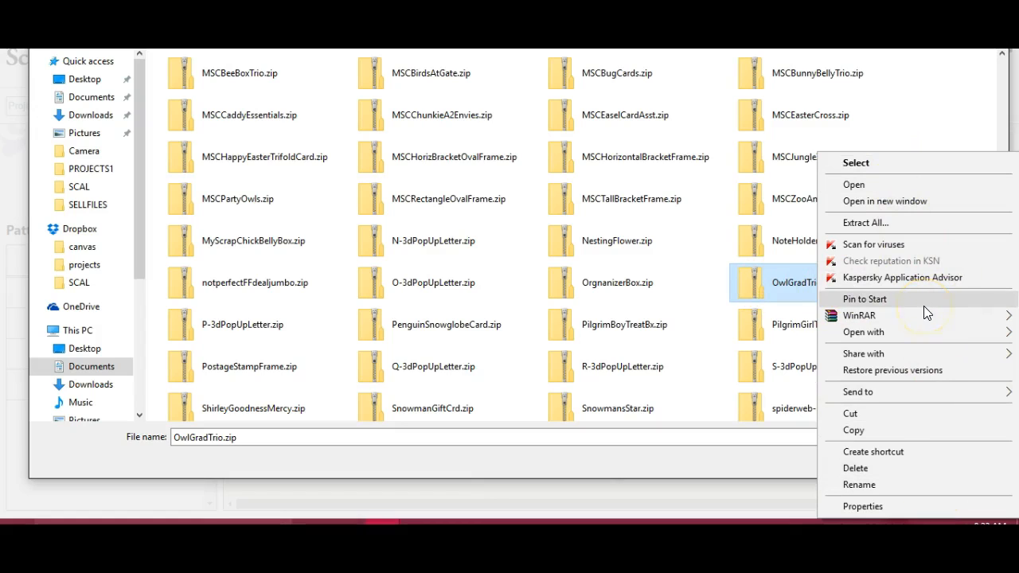
mouse_move(885, 200)
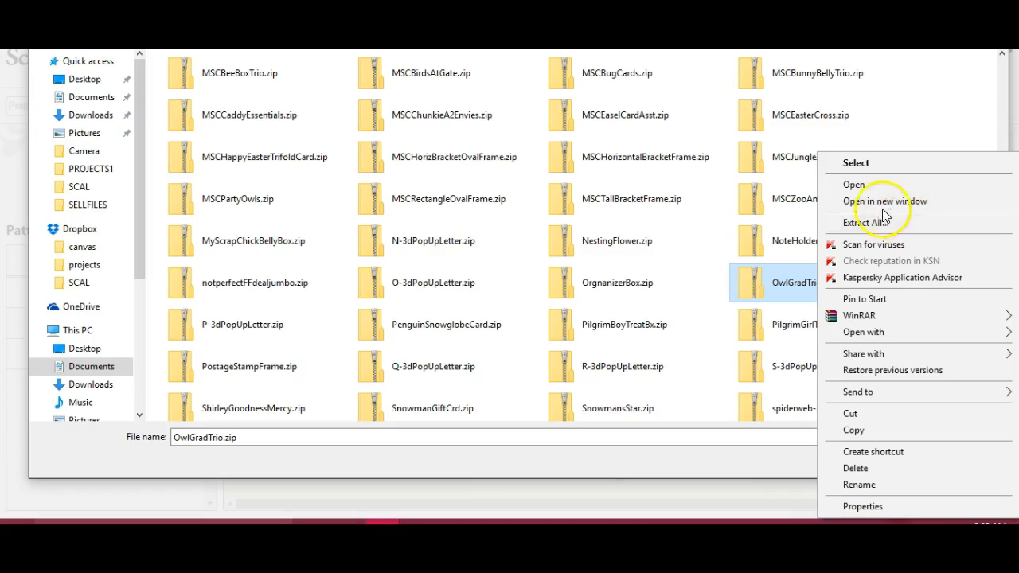
mouse_move(899, 229)
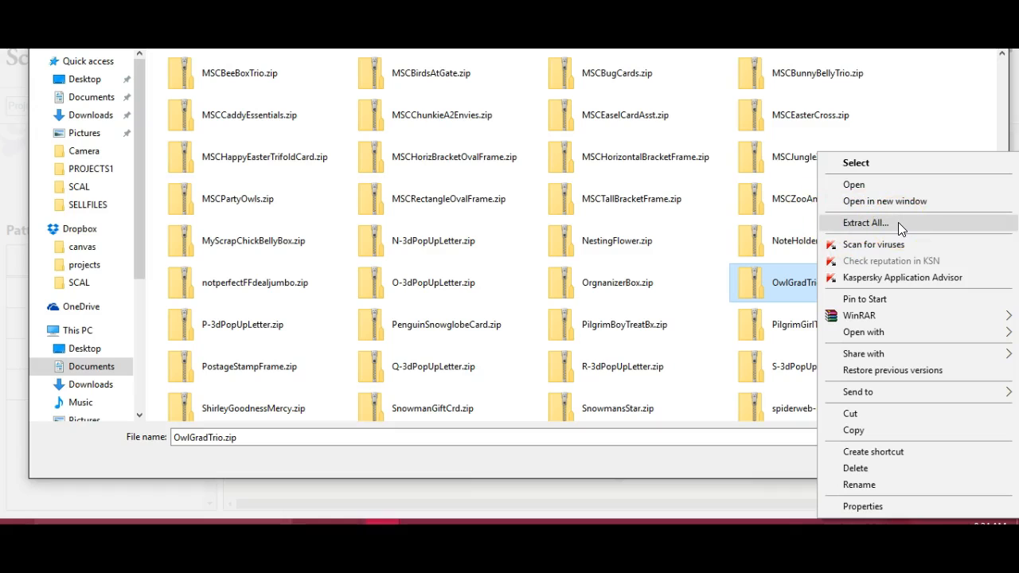
click(866, 223)
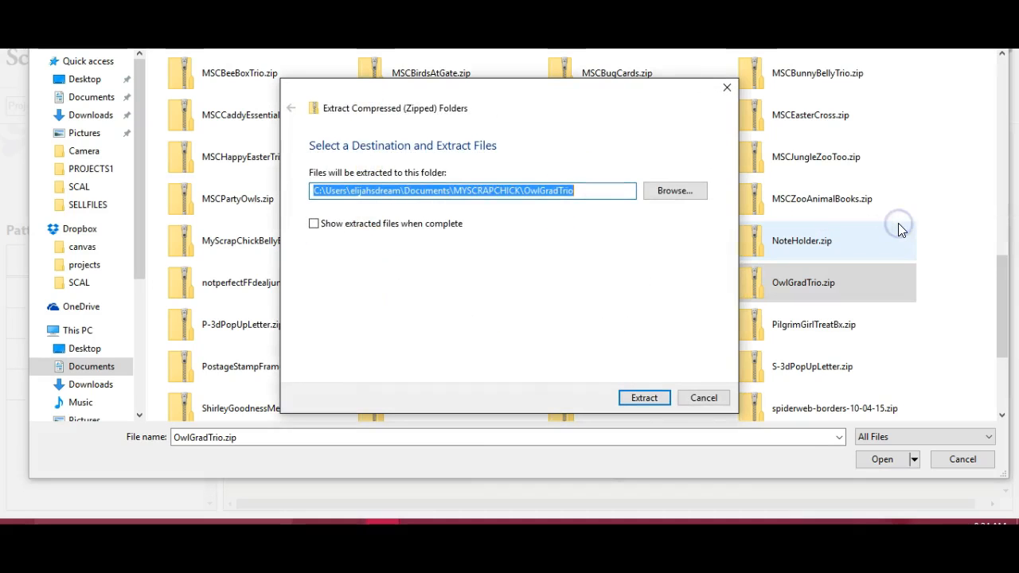
mouse_move(565, 268)
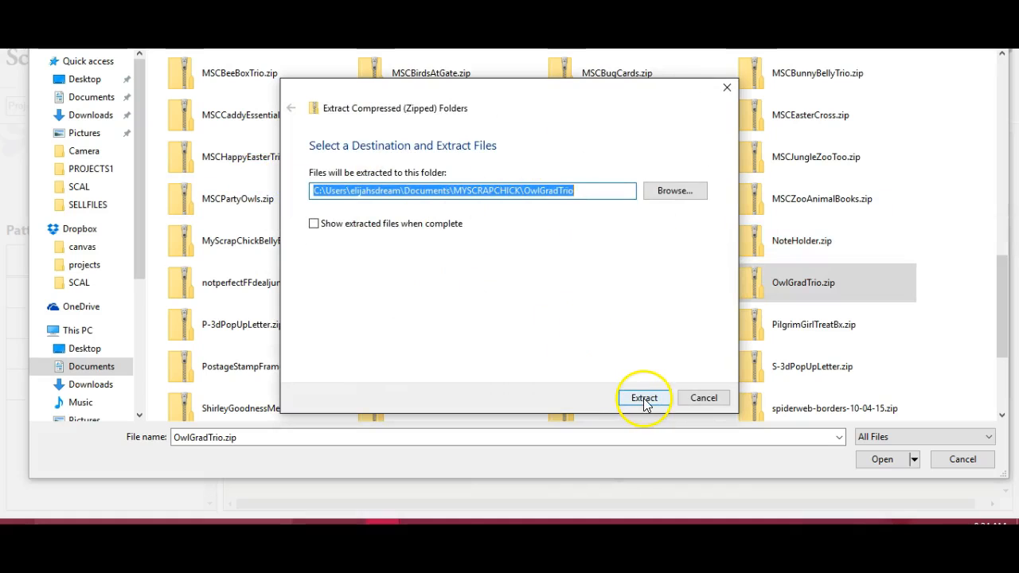
click(643, 398)
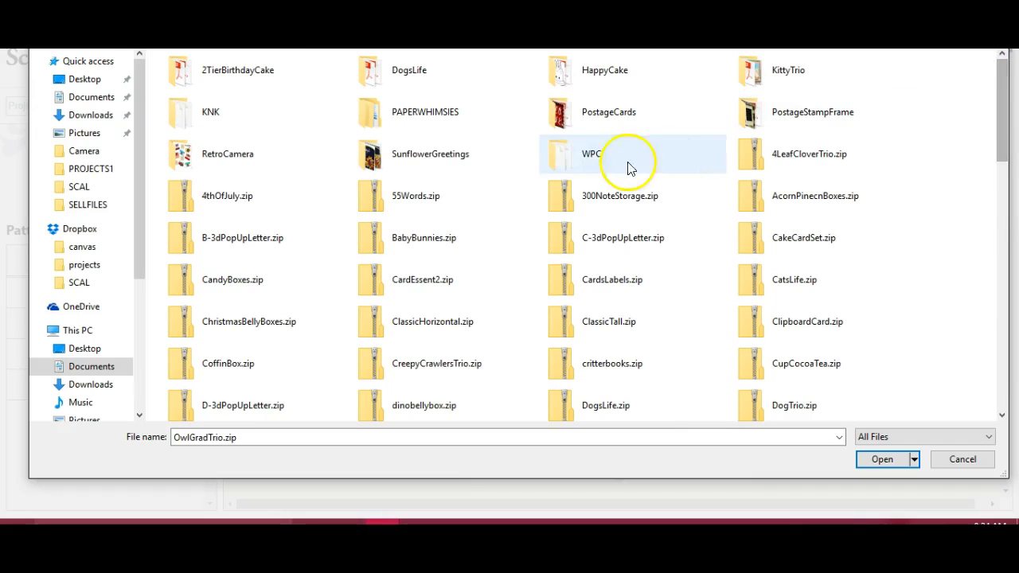
mouse_move(687, 178)
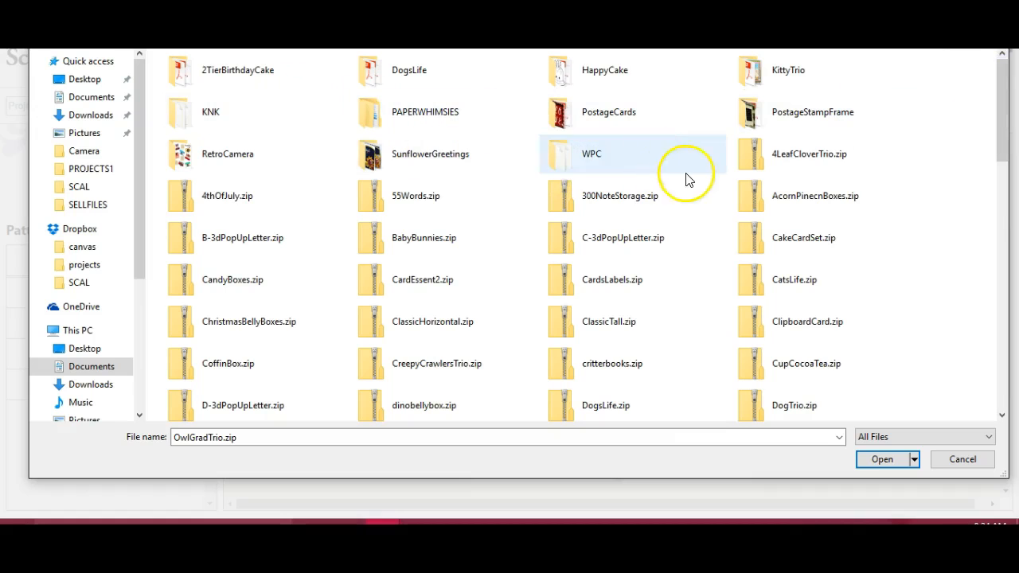
mouse_move(1003, 103)
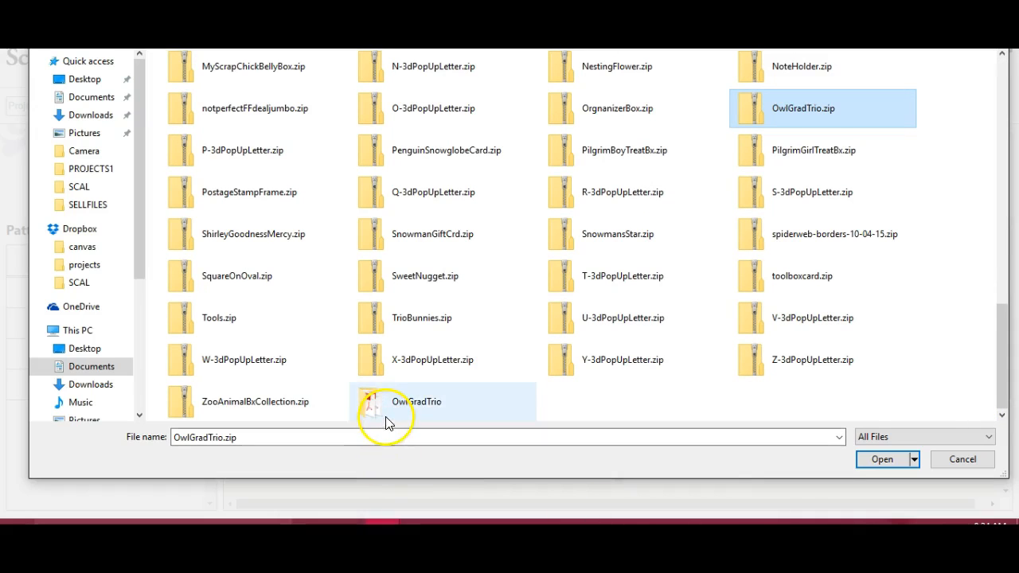
mouse_move(406, 398)
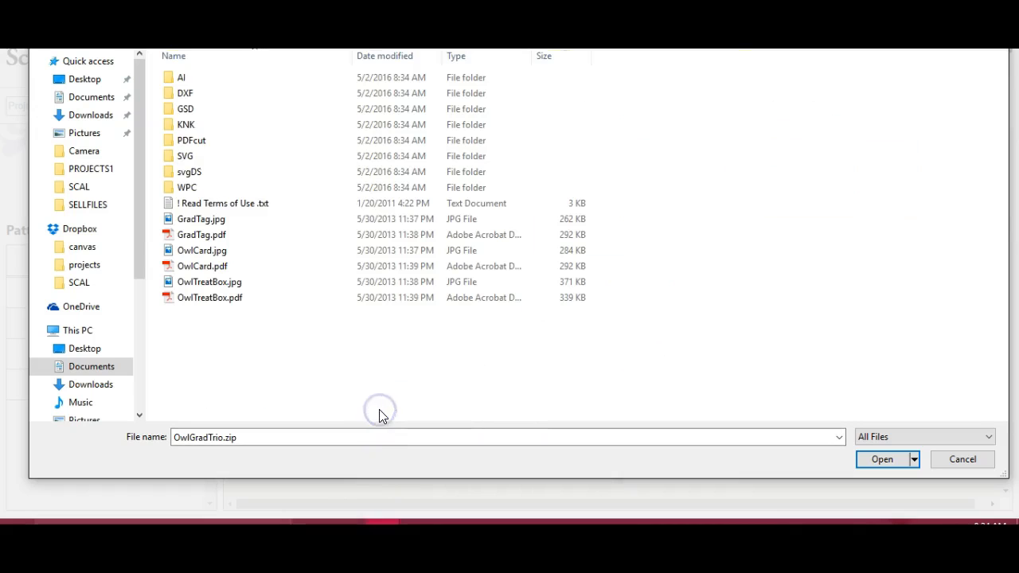
Step: Choose GradTag.jpg from the extracted OwlGradTrio folder as the import file
click(210, 280)
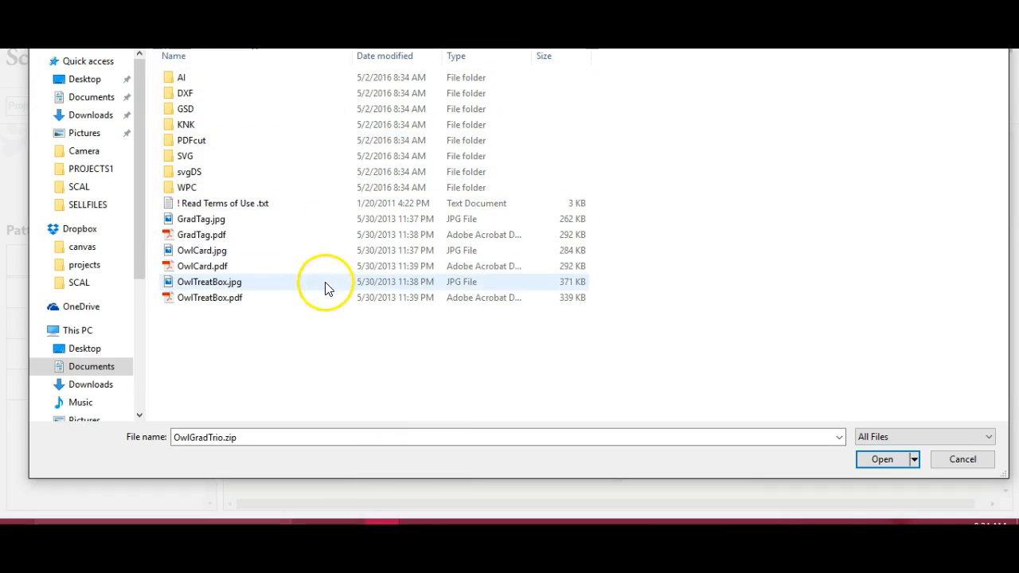
click(200, 220)
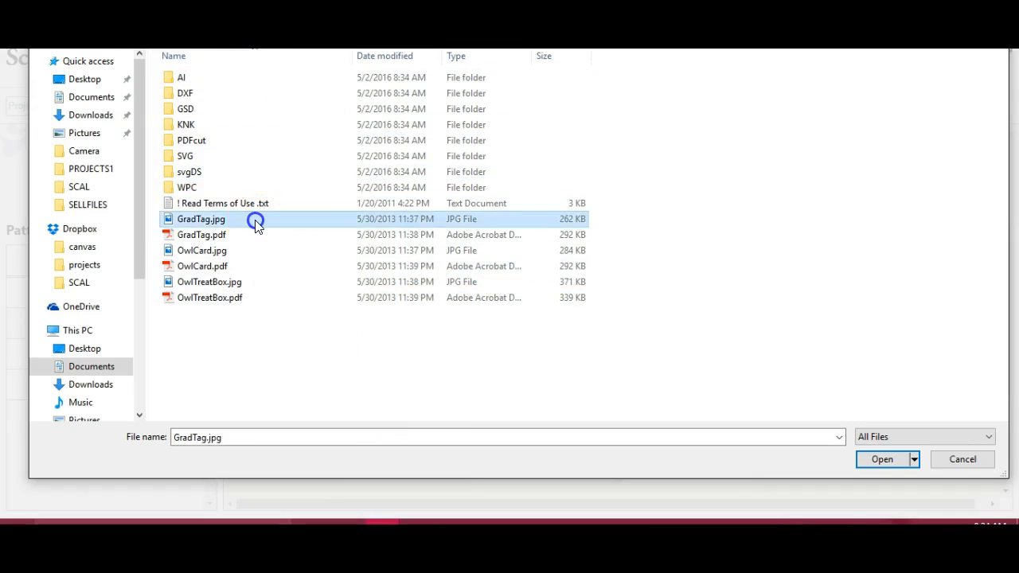
click(882, 458)
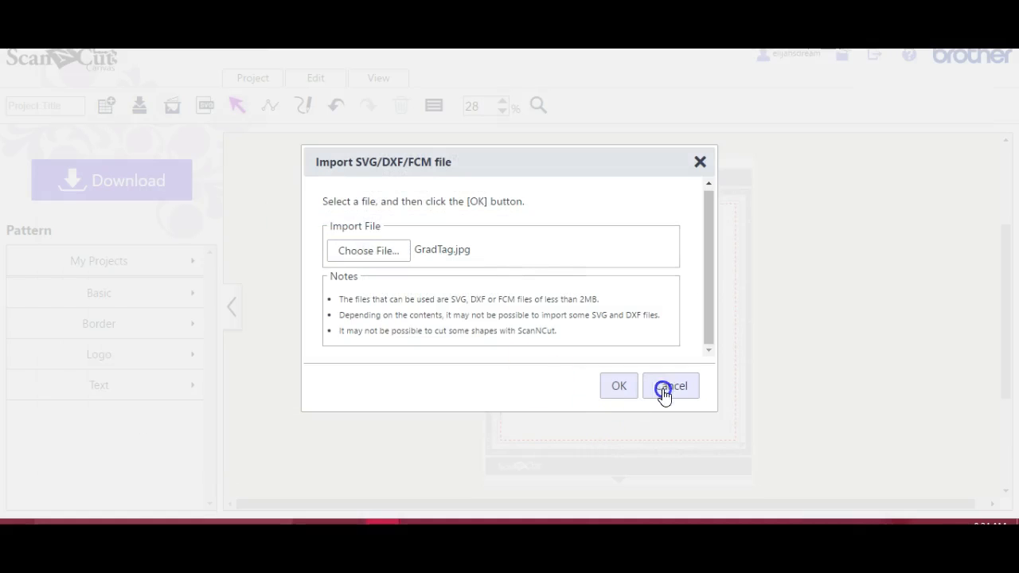
Step: Cancel the jpg import and browse Documents > MYSCRAPCHICK > OwlGradTrio in File Explorer
click(672, 385)
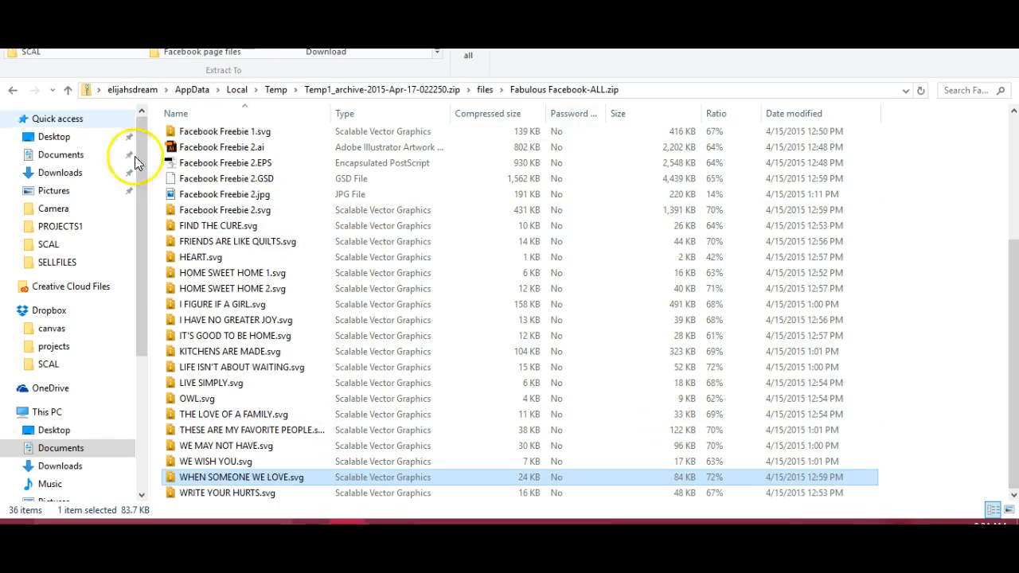
click(61, 154)
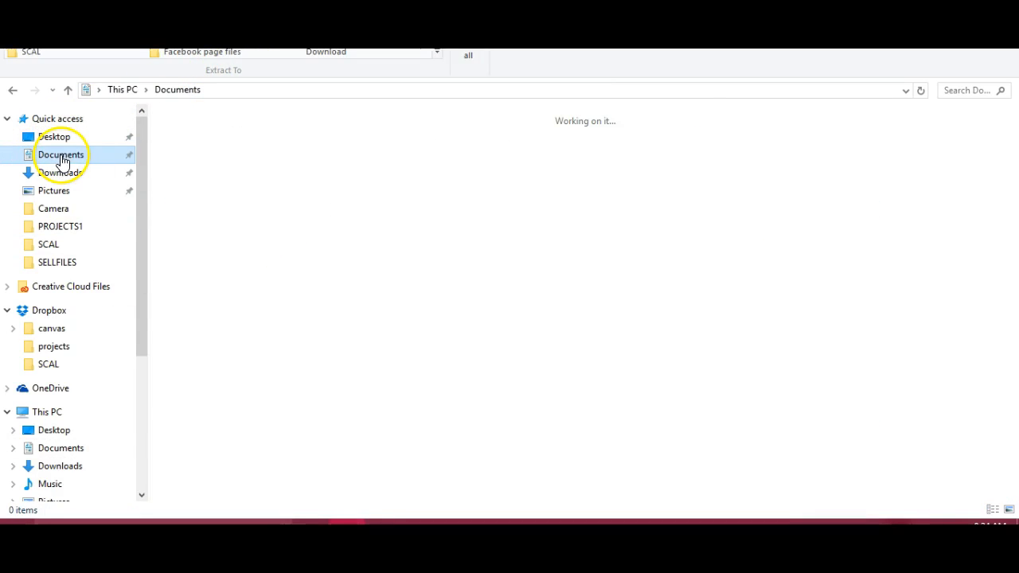
click(61, 155)
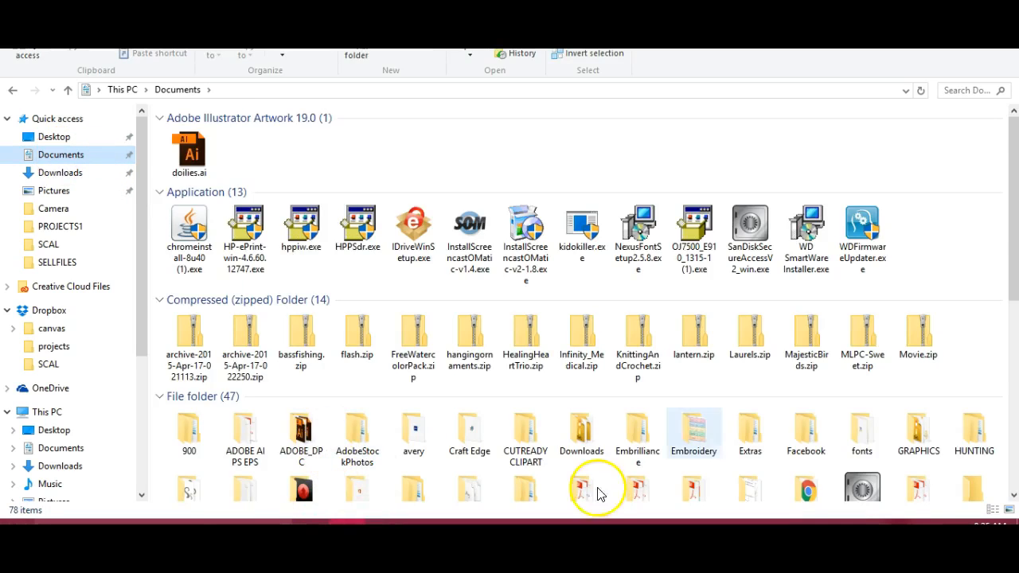
scroll(down, 3)
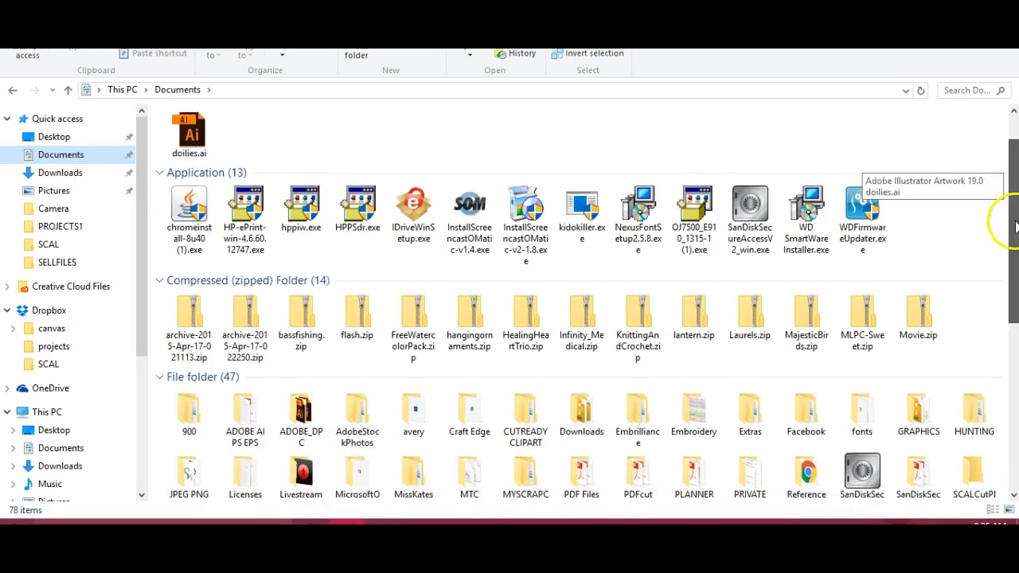
scroll(down, 3)
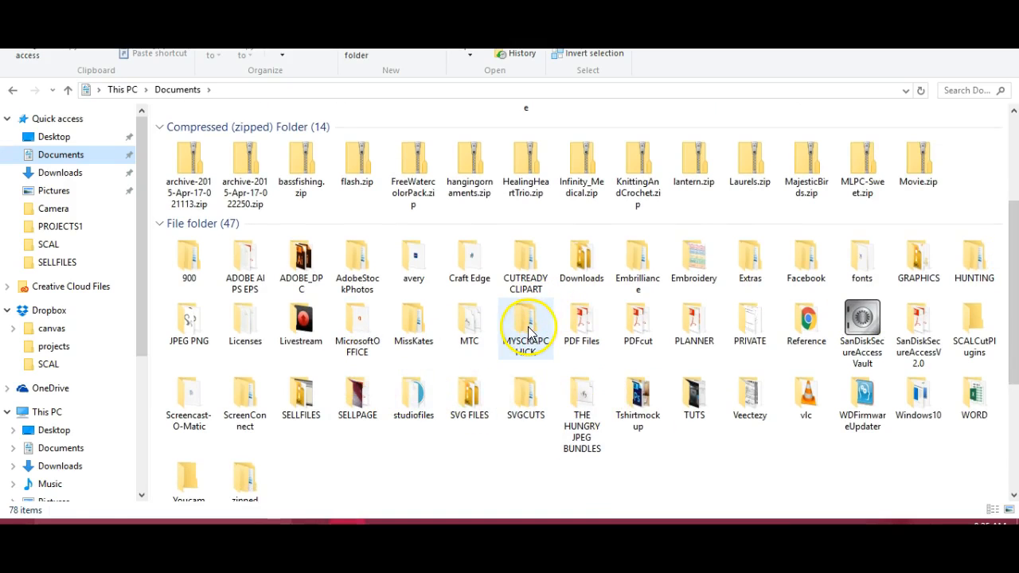
double_click(525, 322)
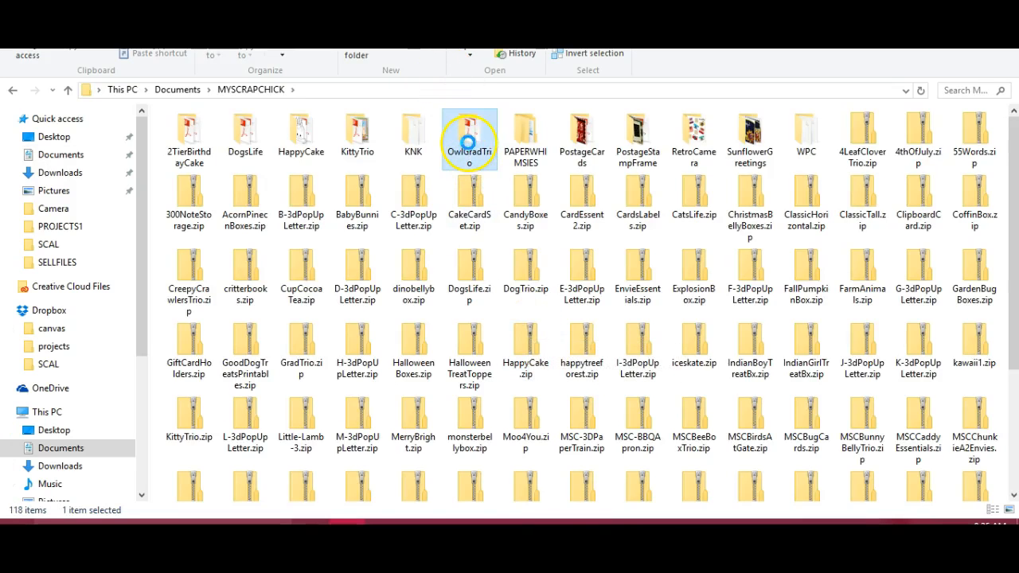
double_click(468, 131)
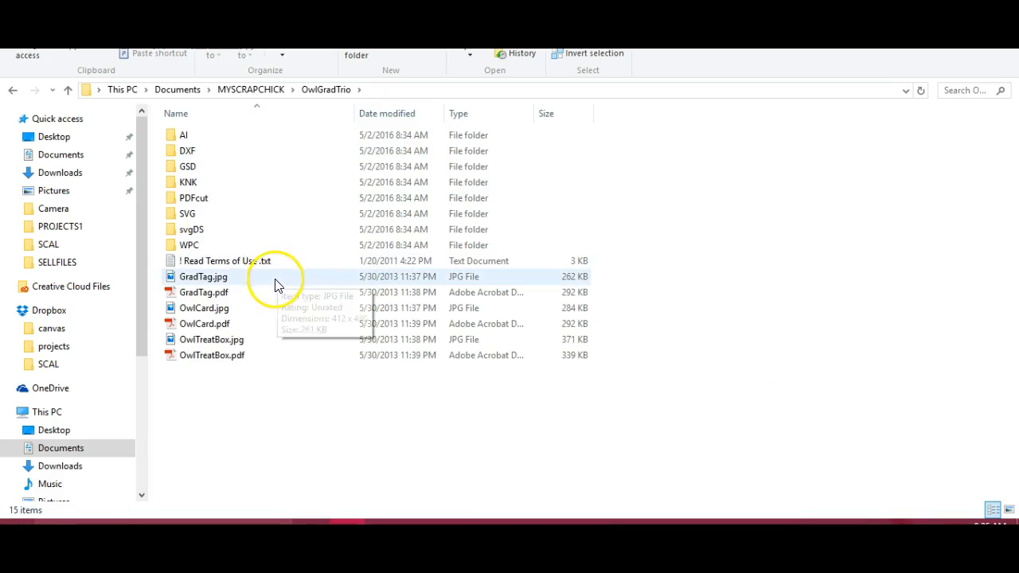
Step: Preview GradTag.jpg, then find OwlCard1.svg inside the SVG subfolder
click(204, 276)
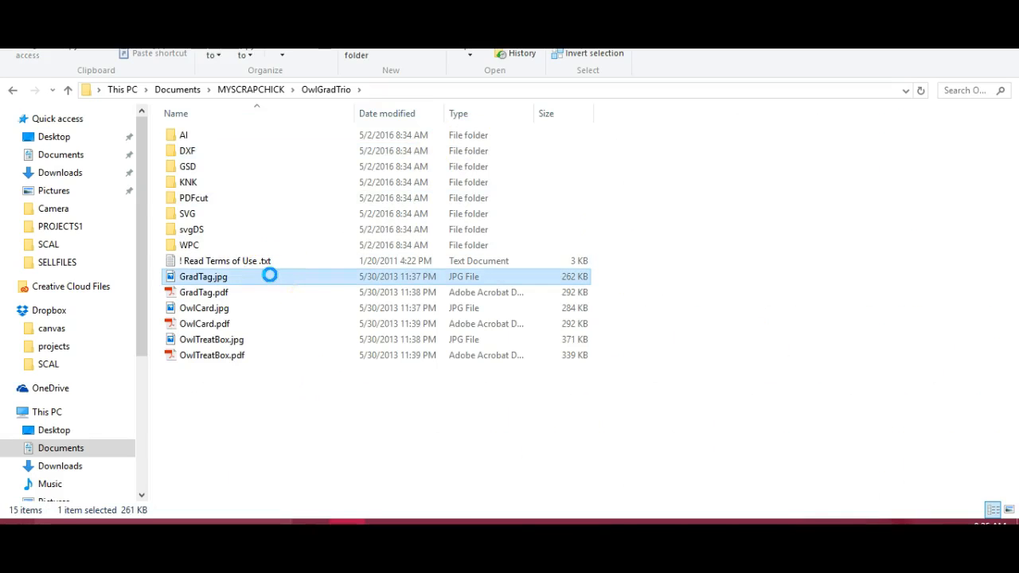
double_click(204, 277)
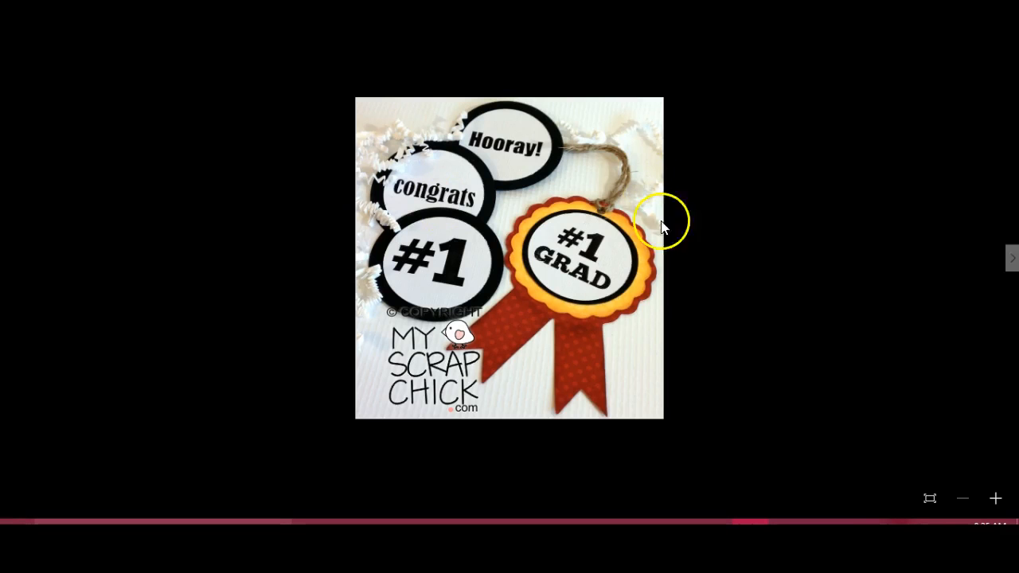
mouse_move(1011, 262)
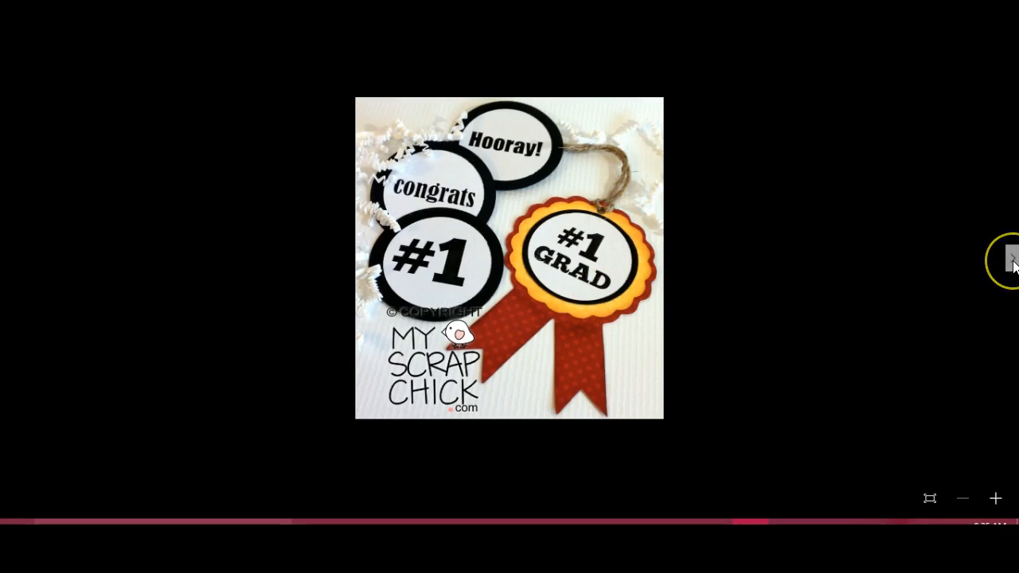
click(1009, 258)
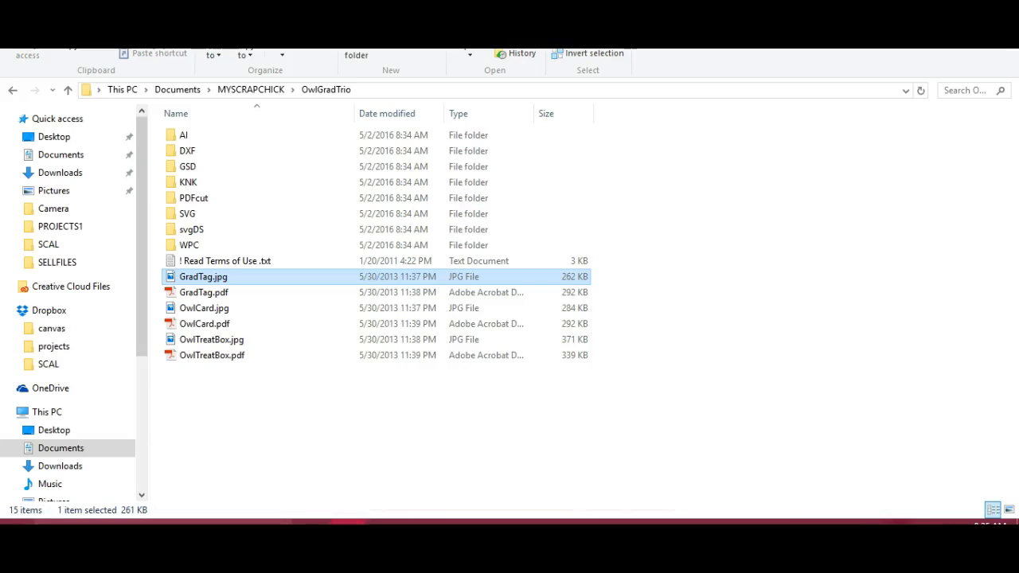
mouse_move(233, 73)
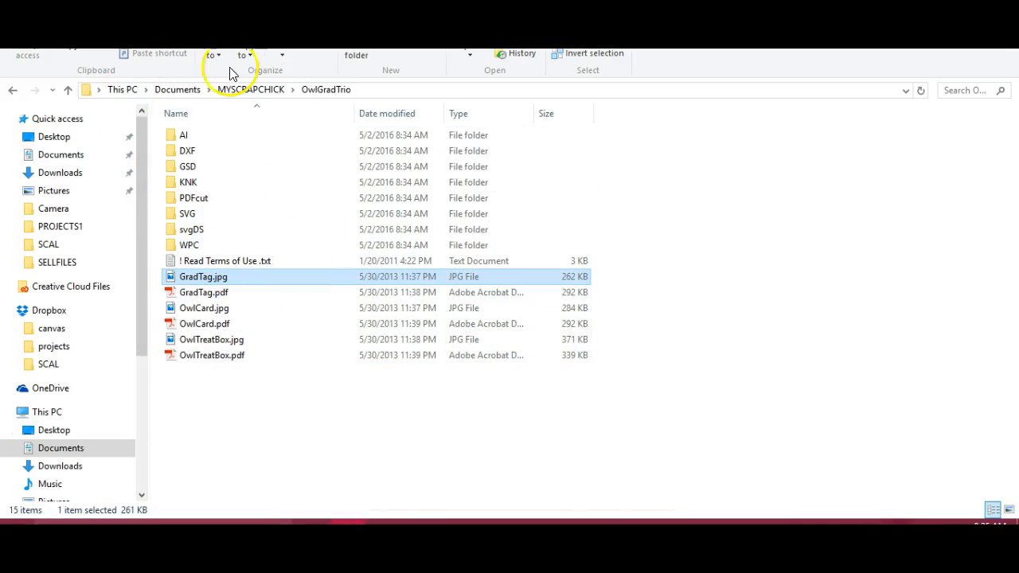
mouse_move(213, 213)
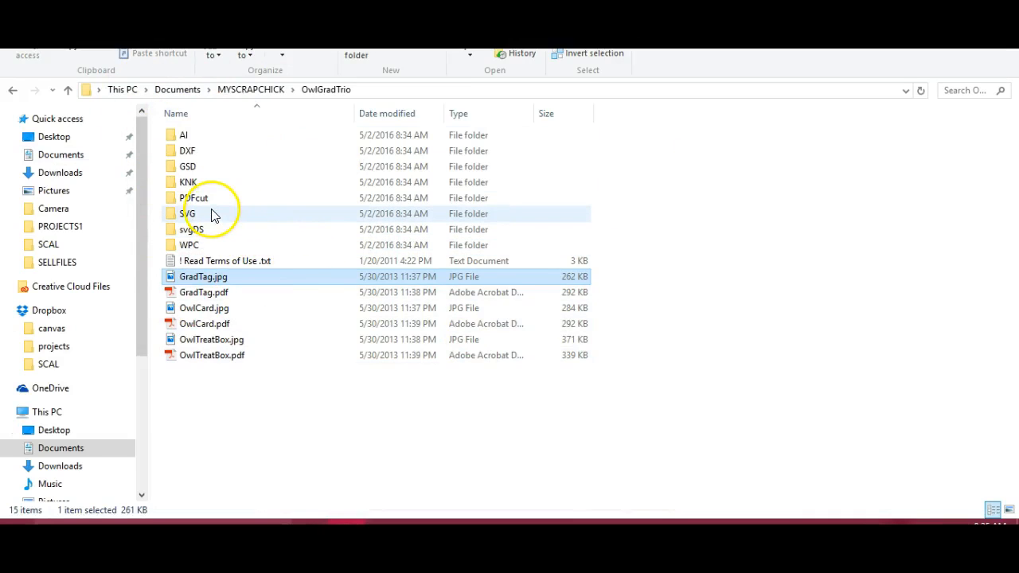
mouse_move(212, 220)
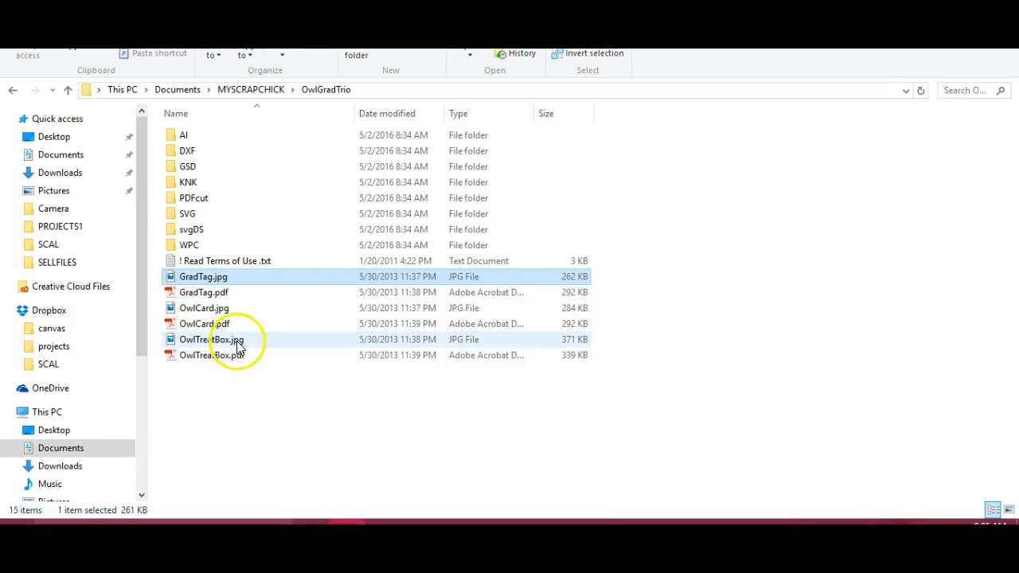
mouse_move(213, 220)
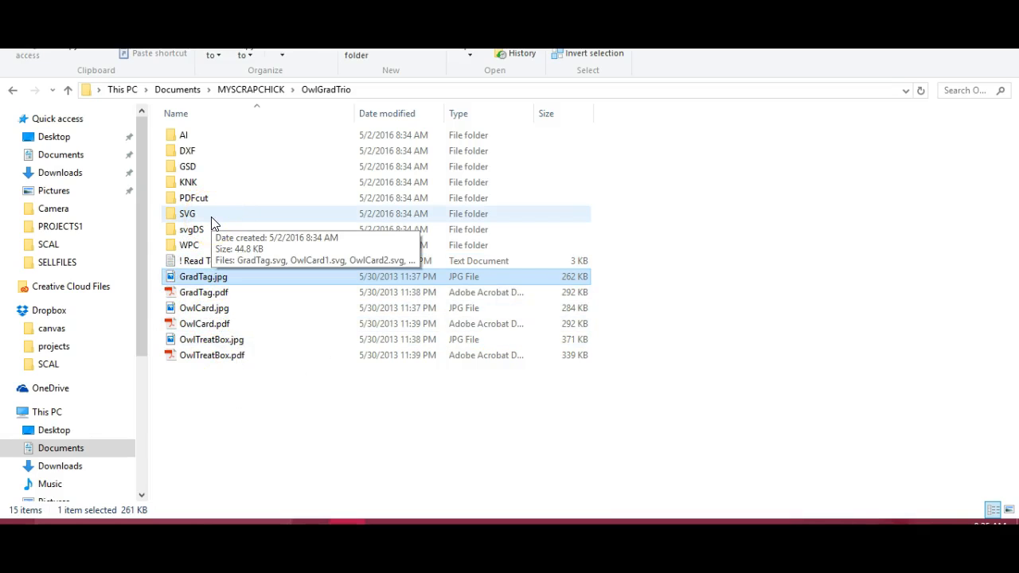
double_click(188, 213)
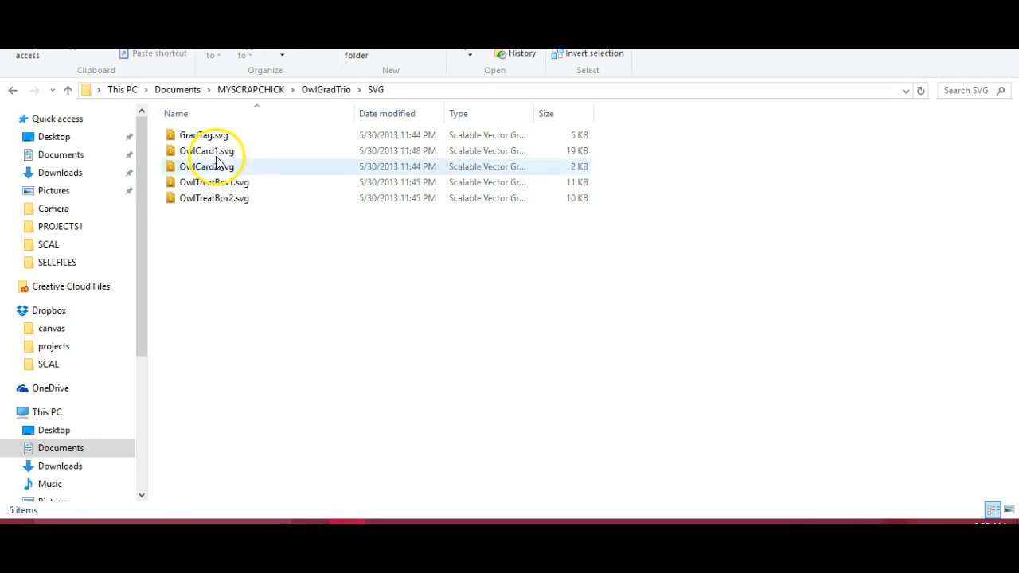
click(207, 149)
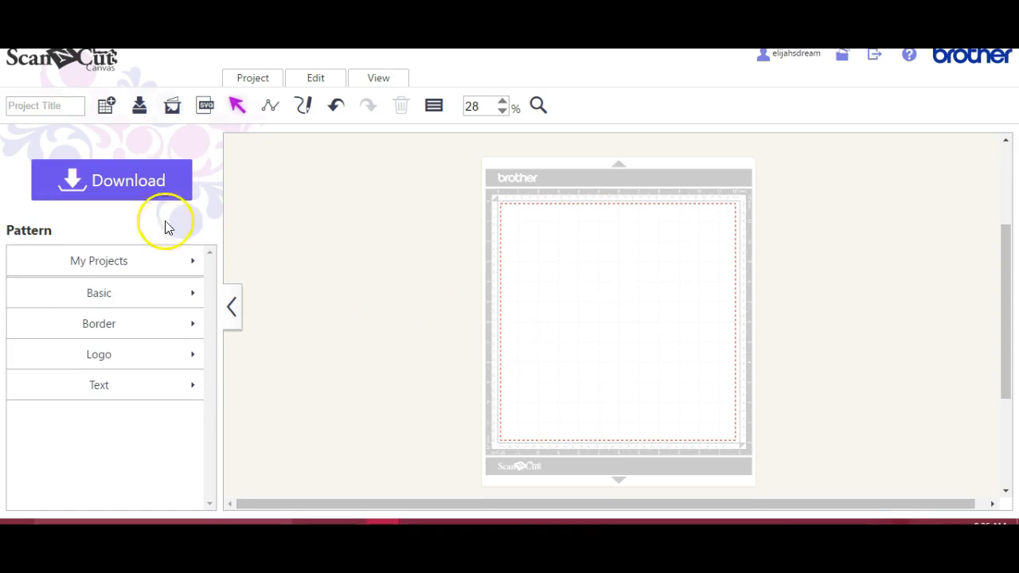
Step: Import OwlCard1.svg from the SVG folder so the owl card pieces land on the mat
click(205, 105)
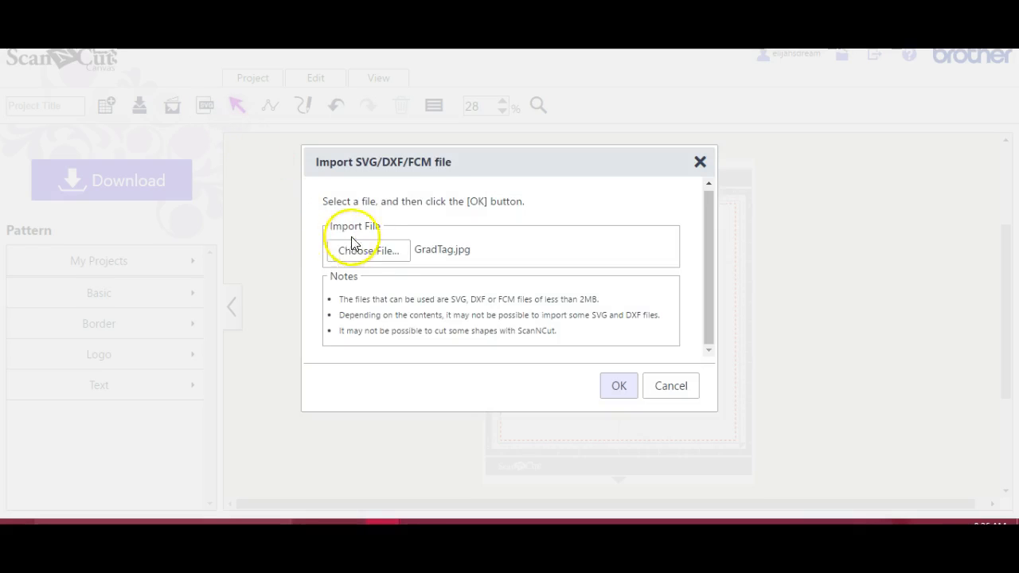
click(366, 249)
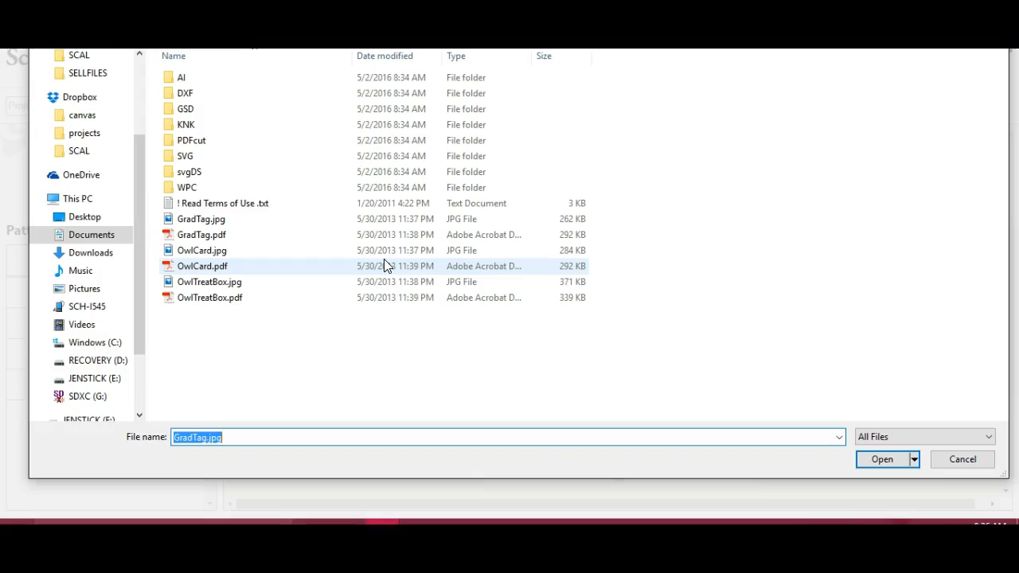
click(185, 156)
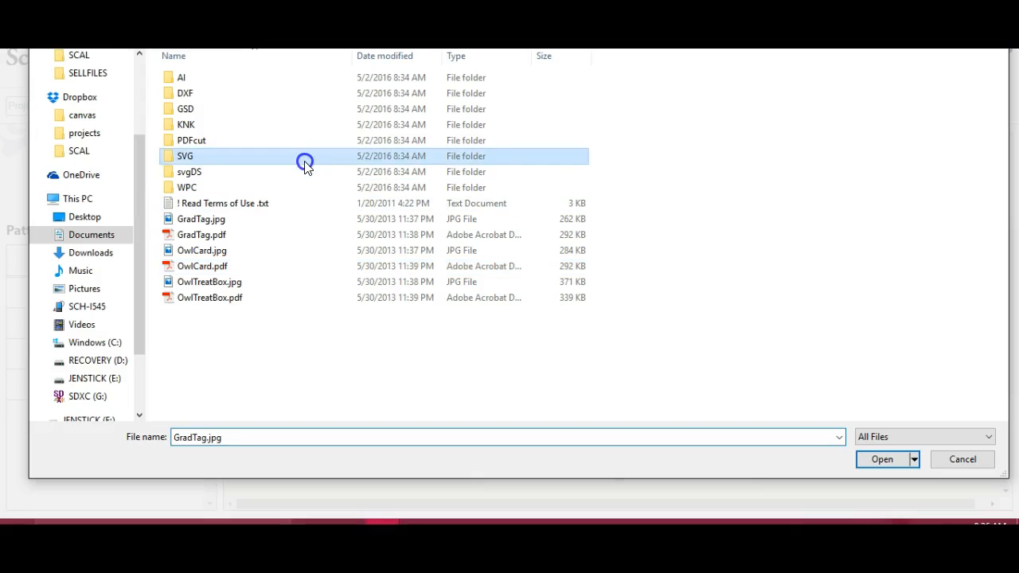
double_click(185, 156)
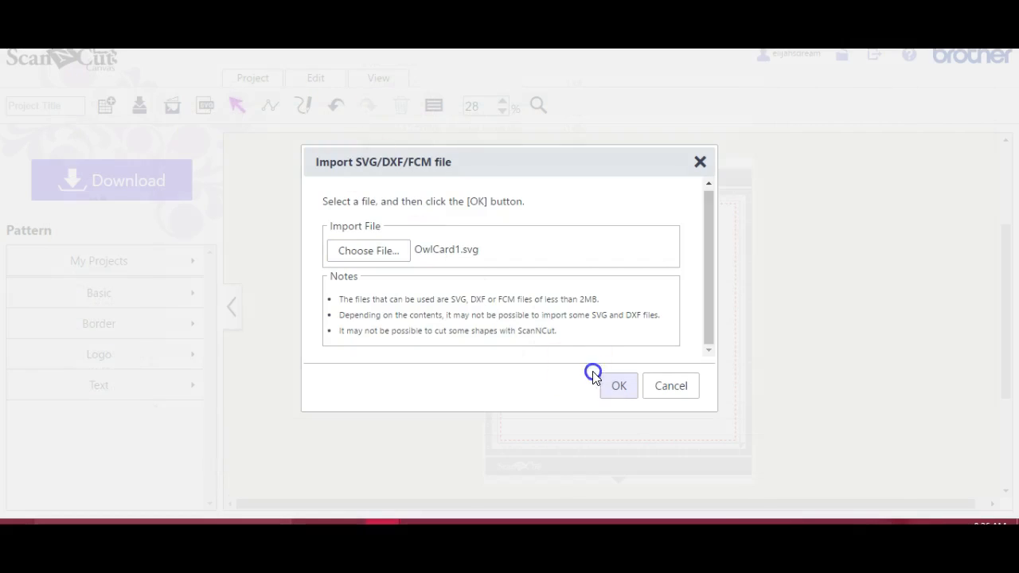
click(618, 385)
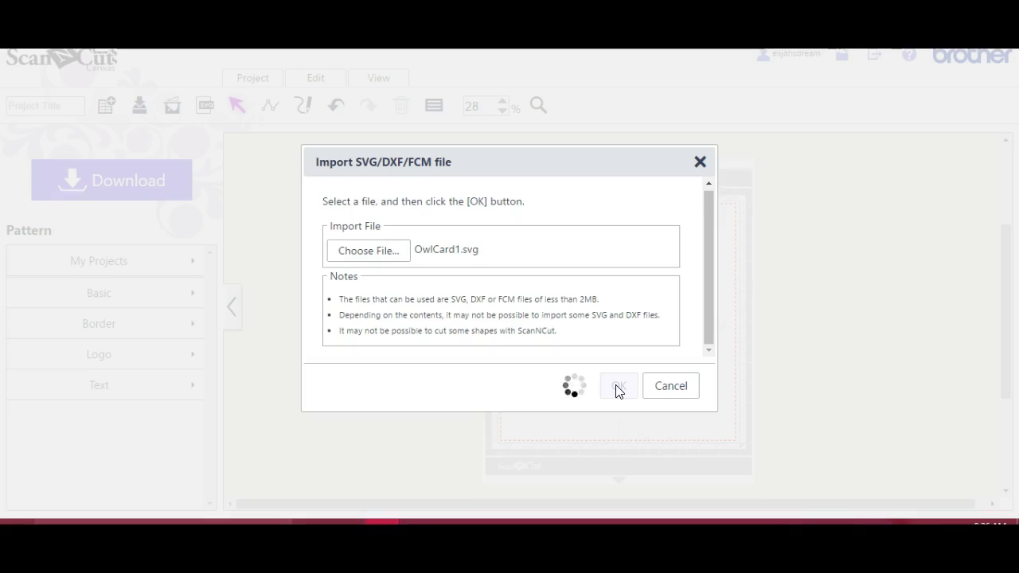
click(617, 387)
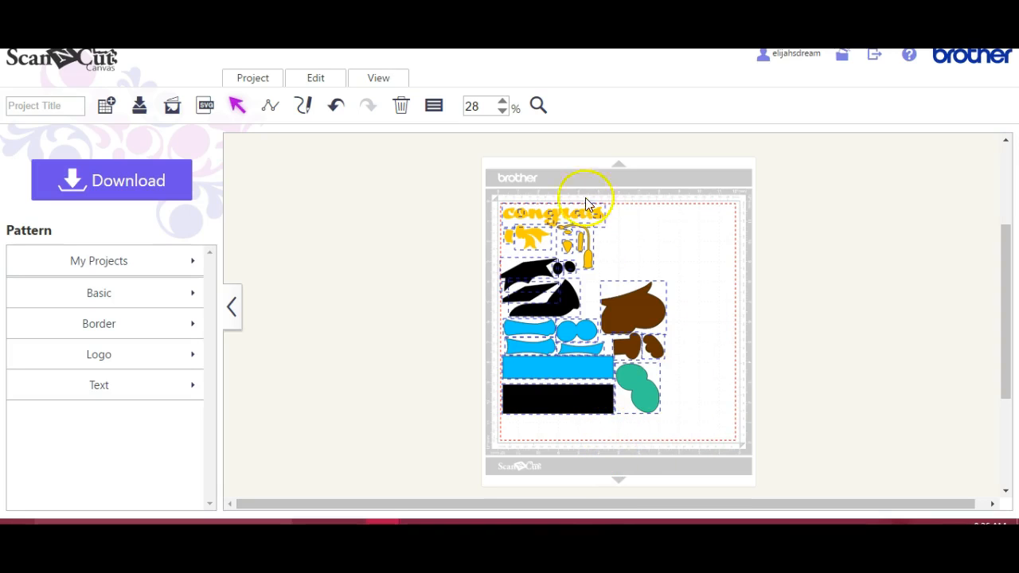
mouse_move(634, 258)
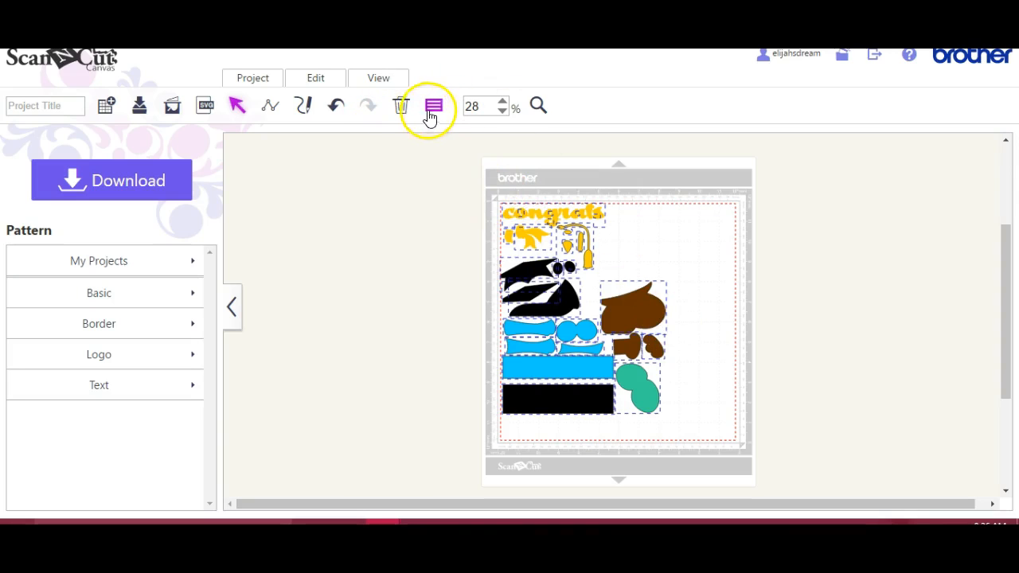
Step: Select all the card pieces and group them into one design via Edit > Group
click(432, 105)
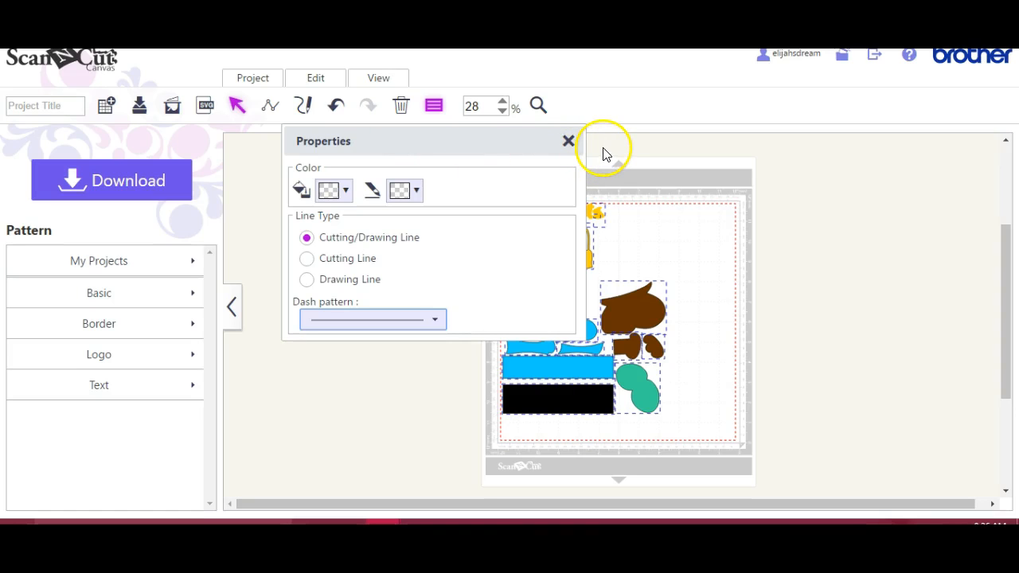
click(378, 77)
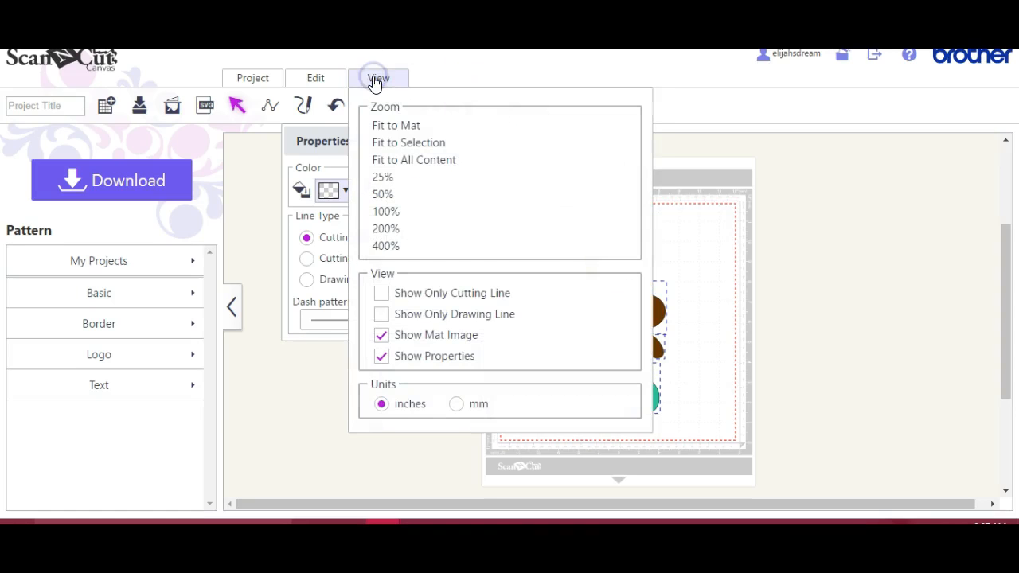
mouse_move(407, 143)
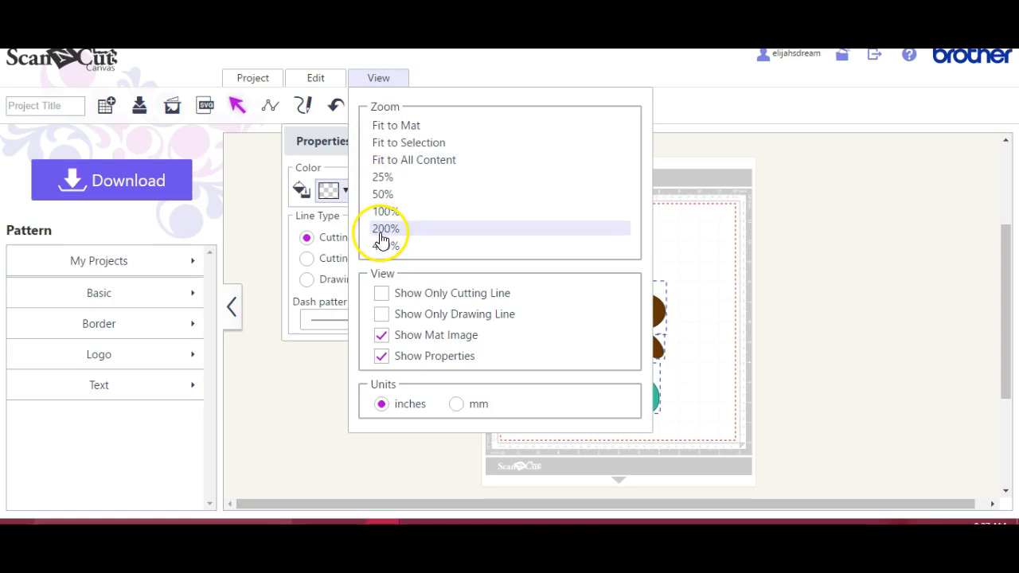
click(385, 230)
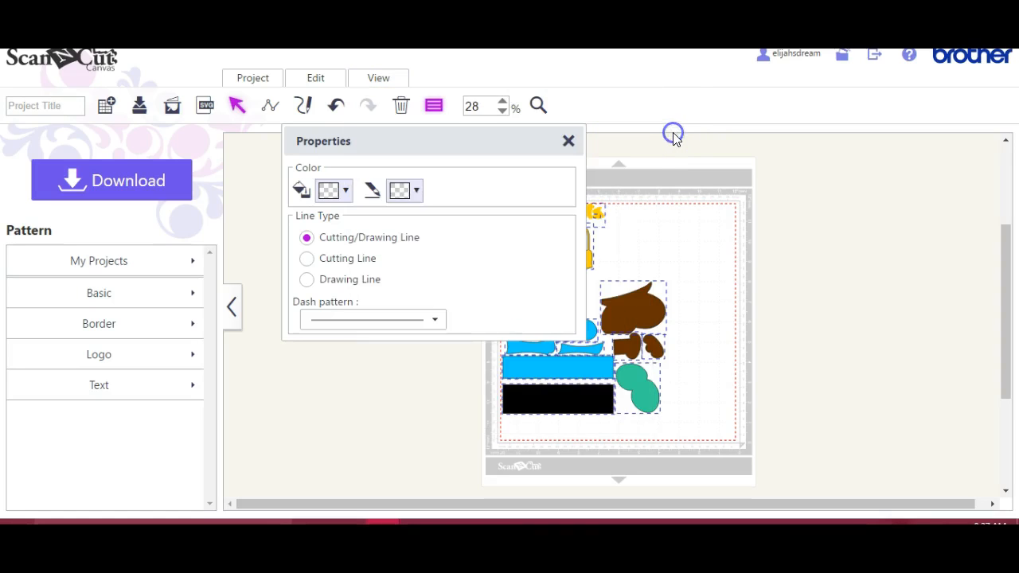
click(569, 140)
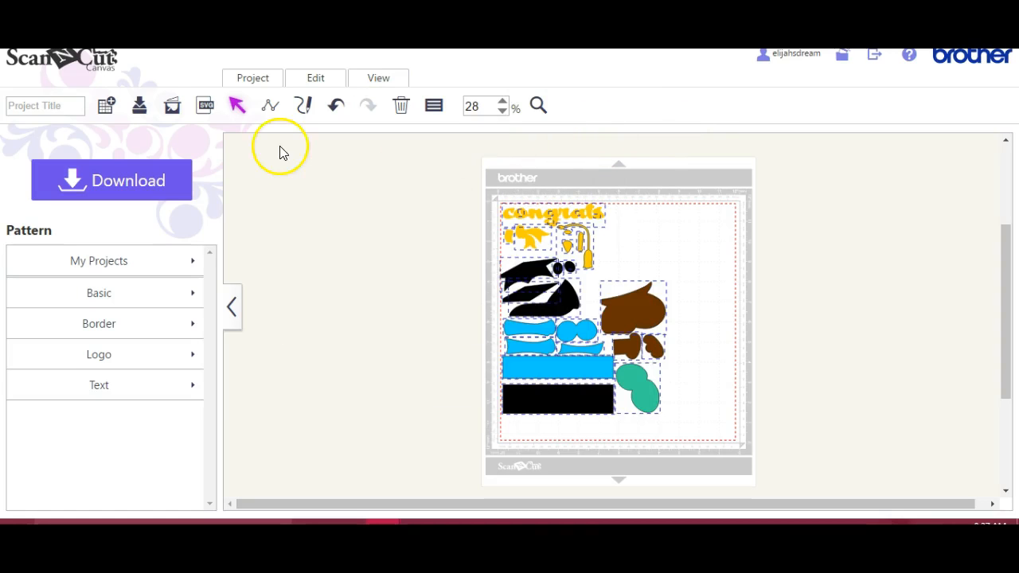
click(315, 77)
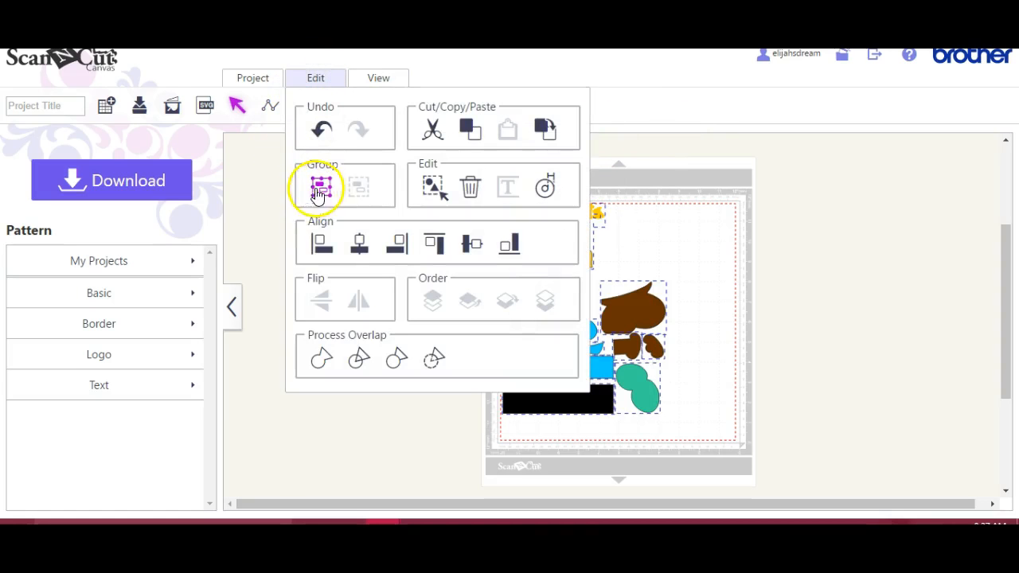
click(320, 187)
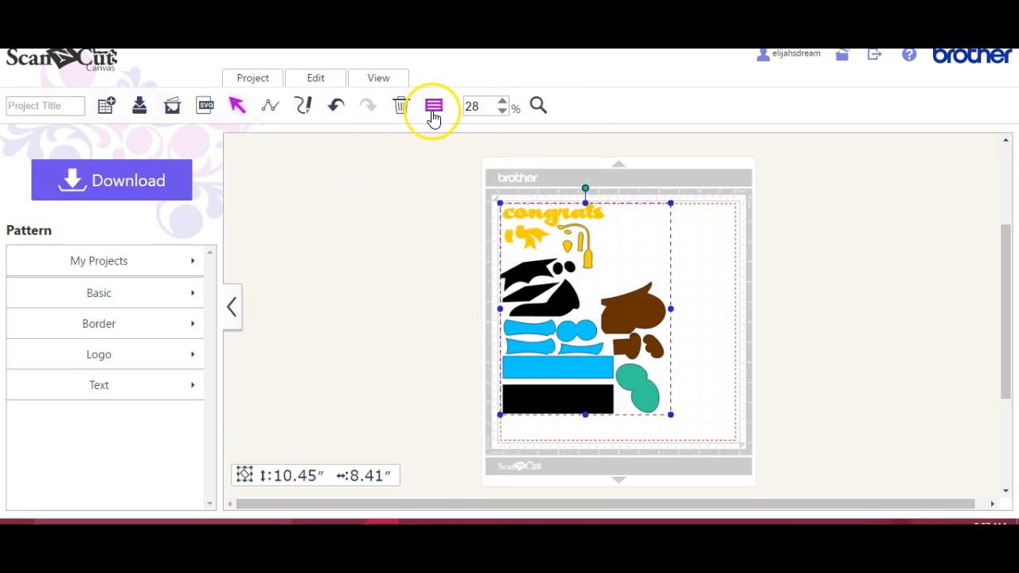
Step: Enlarge the grouped design proportionally to 11.75 by 9.45 inches in Properties
click(433, 105)
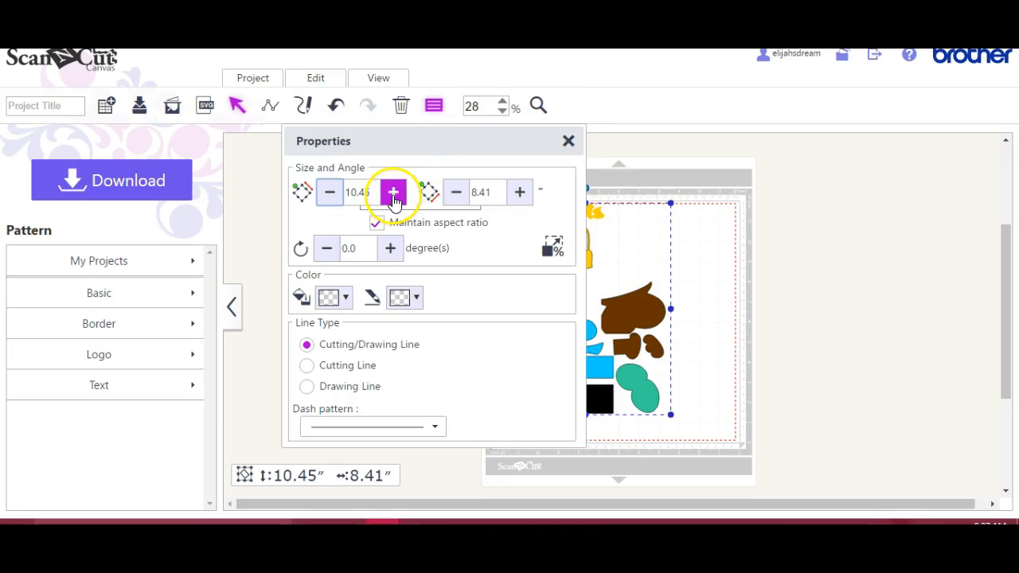
click(391, 191)
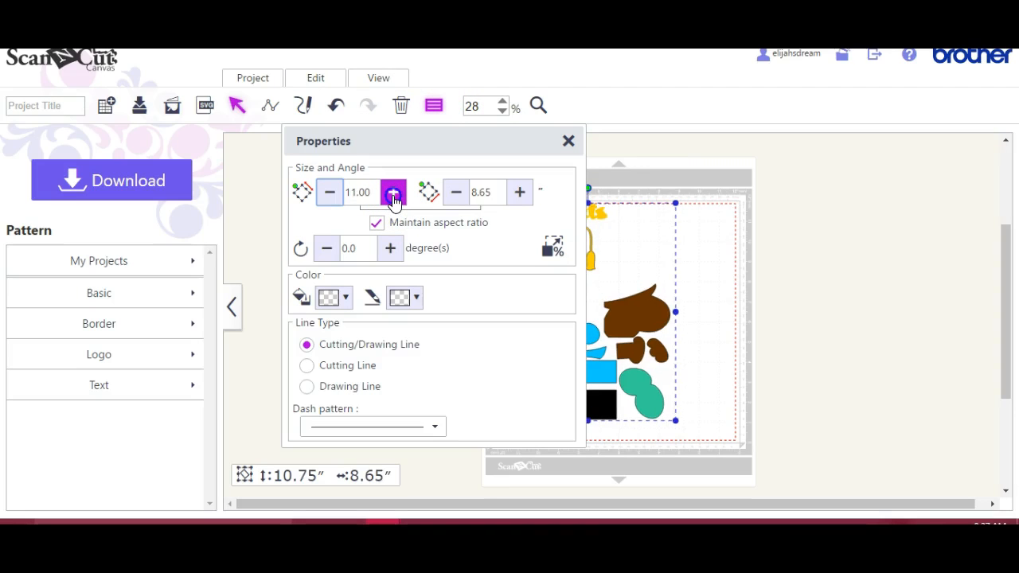
click(391, 191)
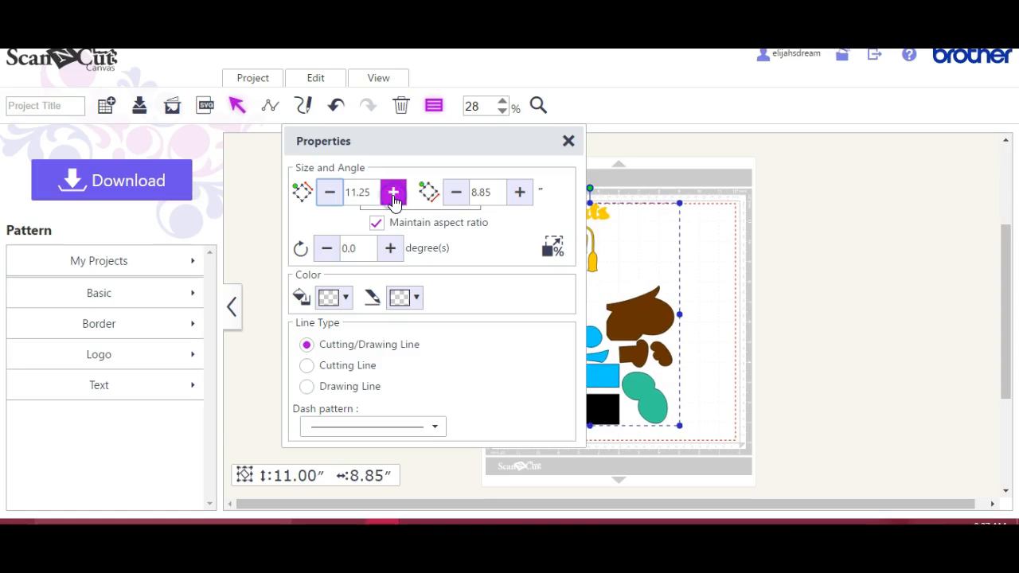
click(392, 191)
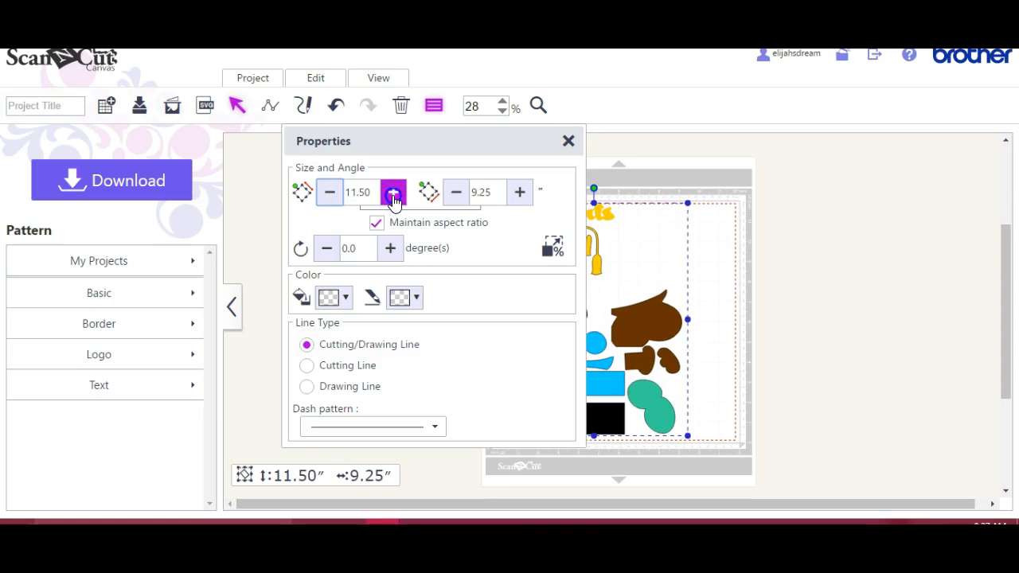
click(391, 191)
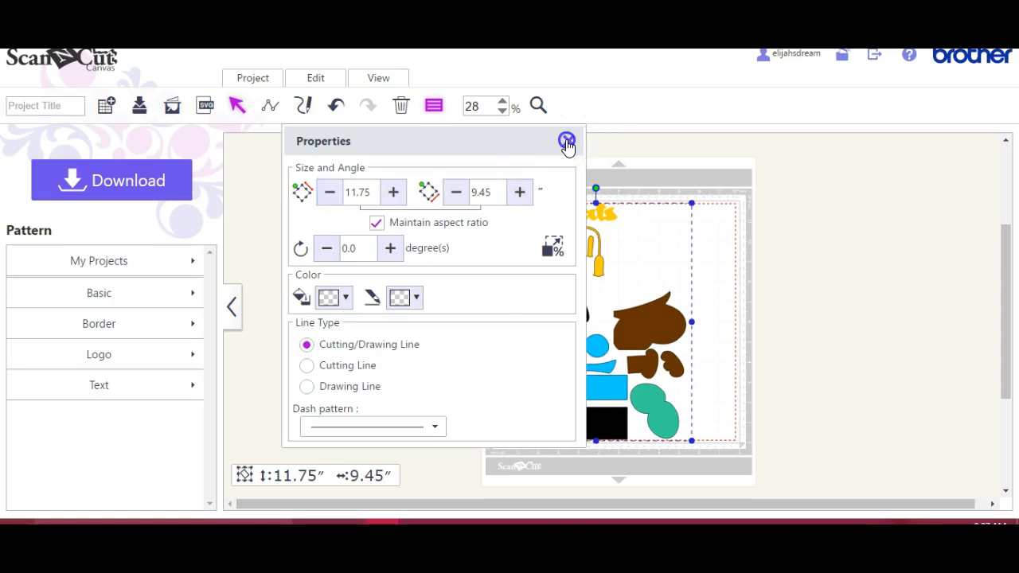
click(566, 140)
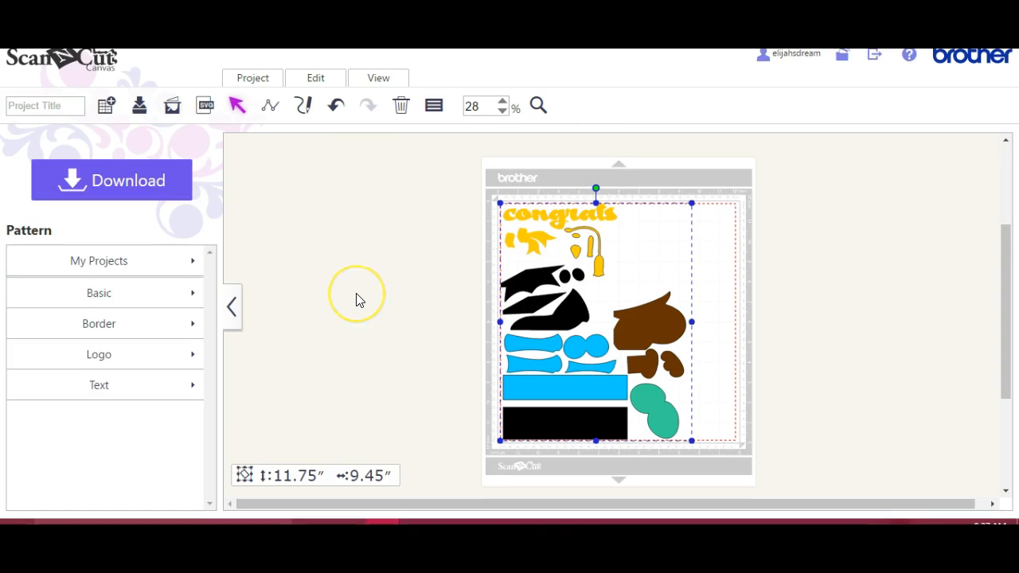
mouse_move(357, 299)
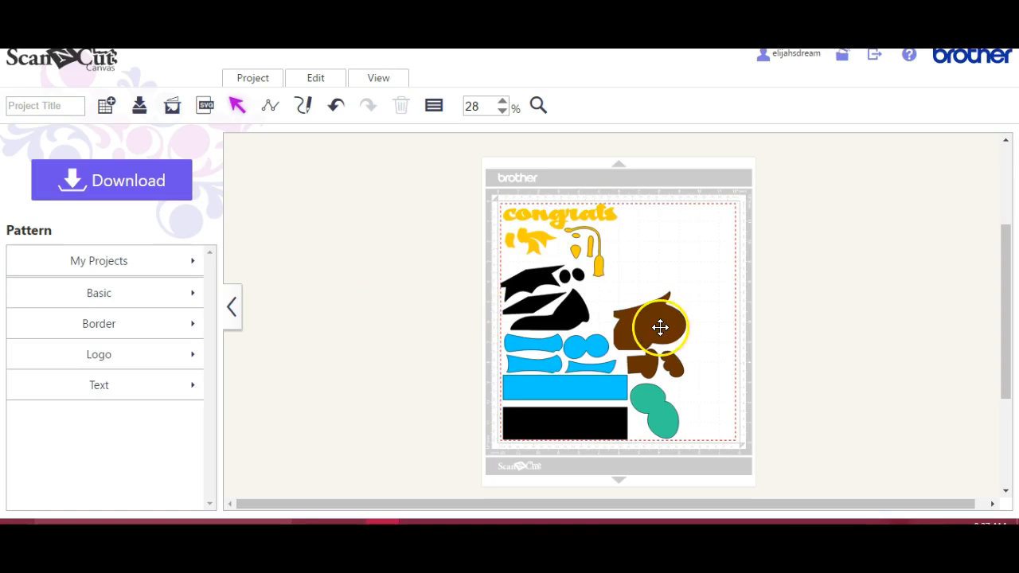
Step: Ungroup the design, group the brown owl pieces, and move the green pieces to the lower right
click(315, 76)
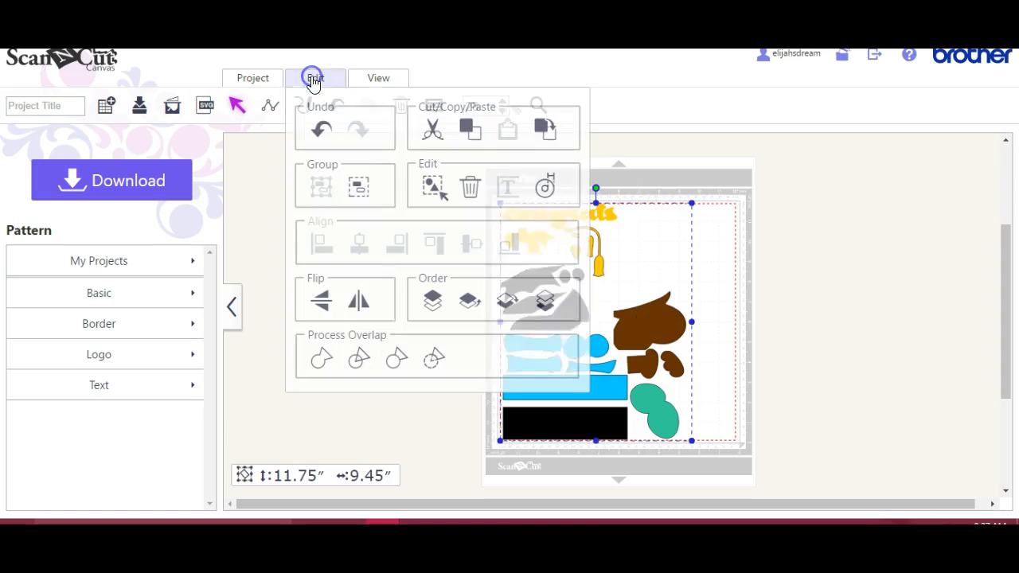
click(358, 187)
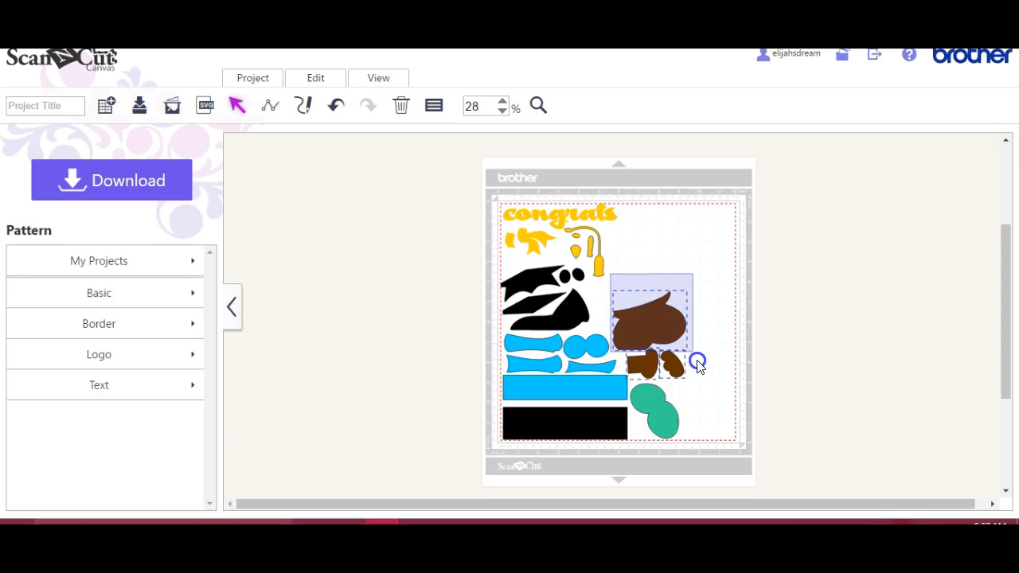
drag(697, 363, 713, 357)
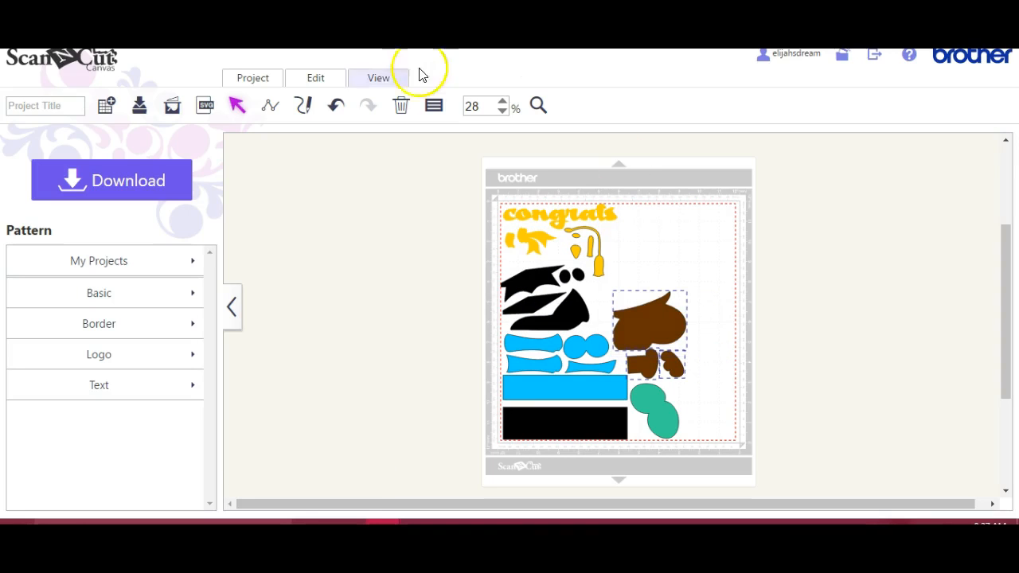
click(316, 76)
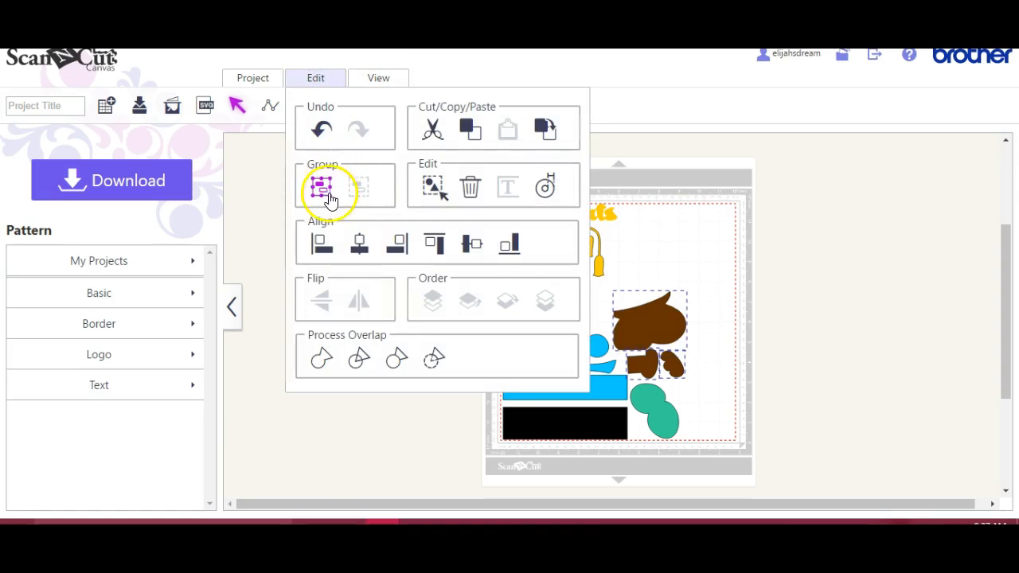
click(322, 187)
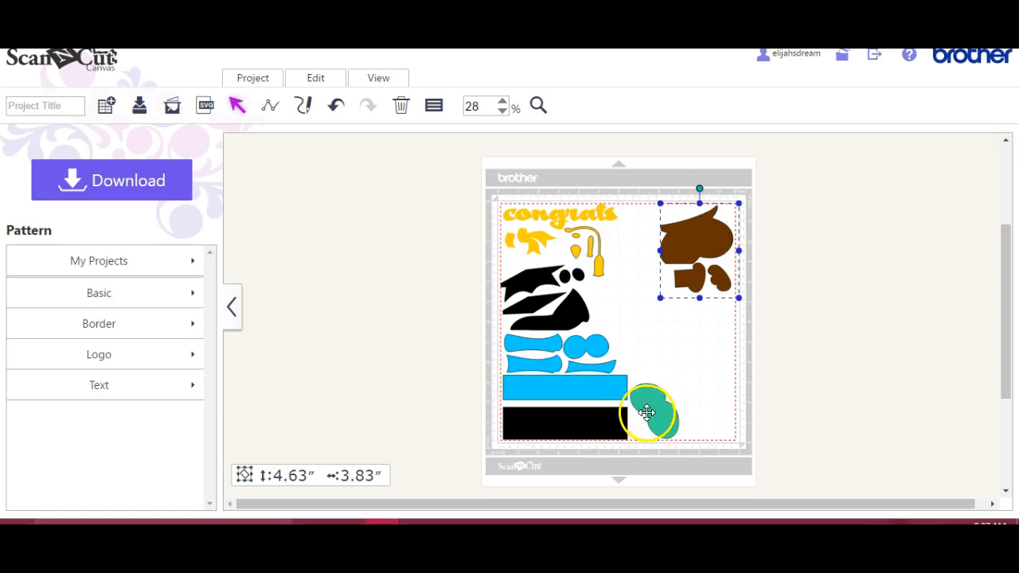
drag(646, 412, 707, 410)
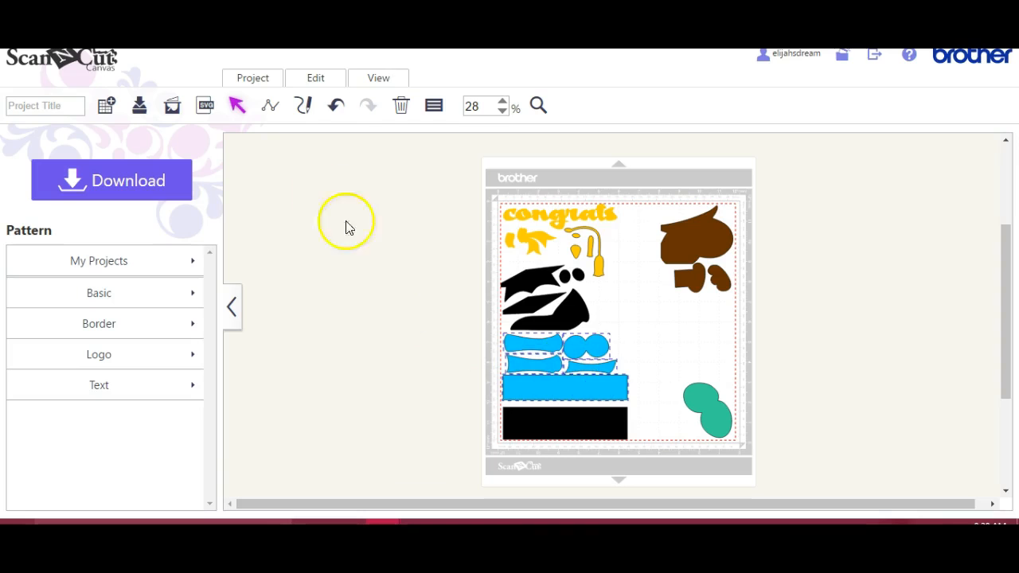
Step: Group the blue and black pieces and space each colour group apart on the mat
click(316, 77)
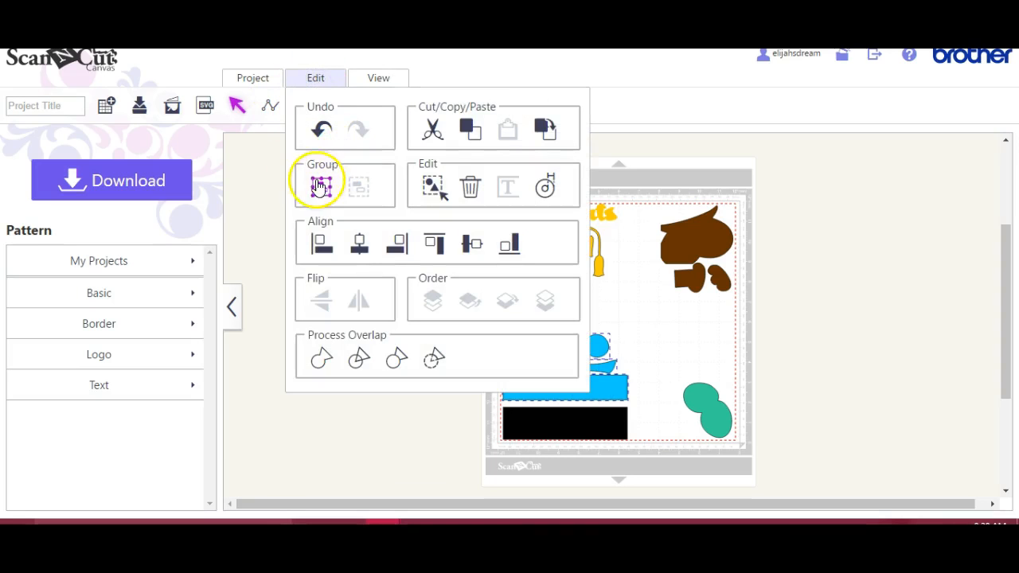
click(319, 186)
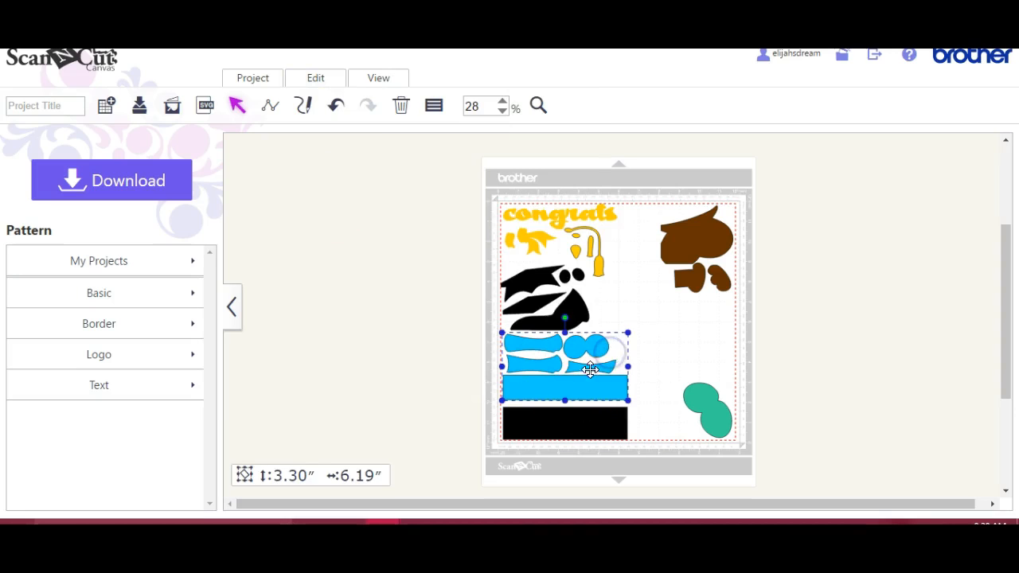
drag(565, 367, 686, 354)
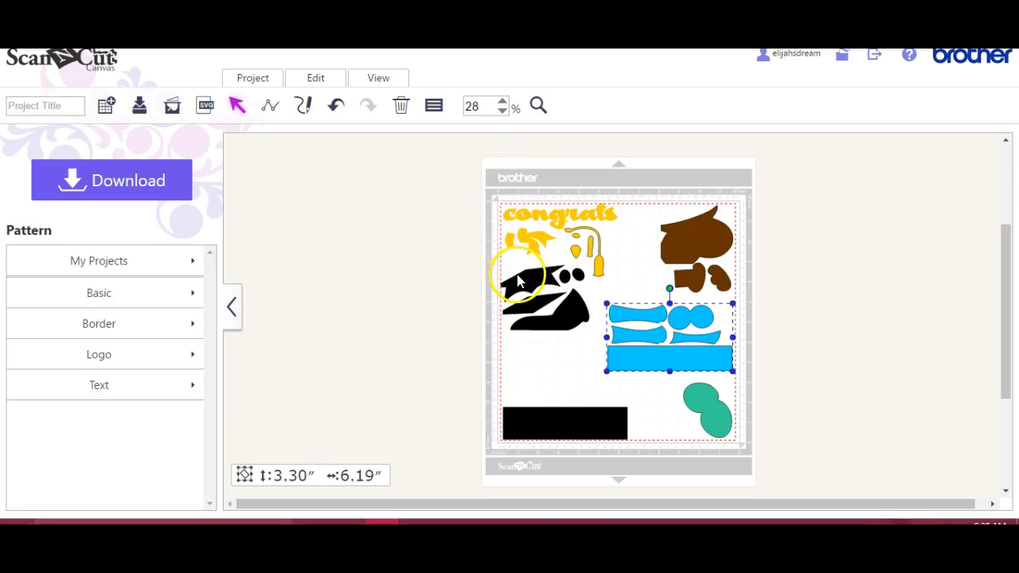
mouse_move(492, 293)
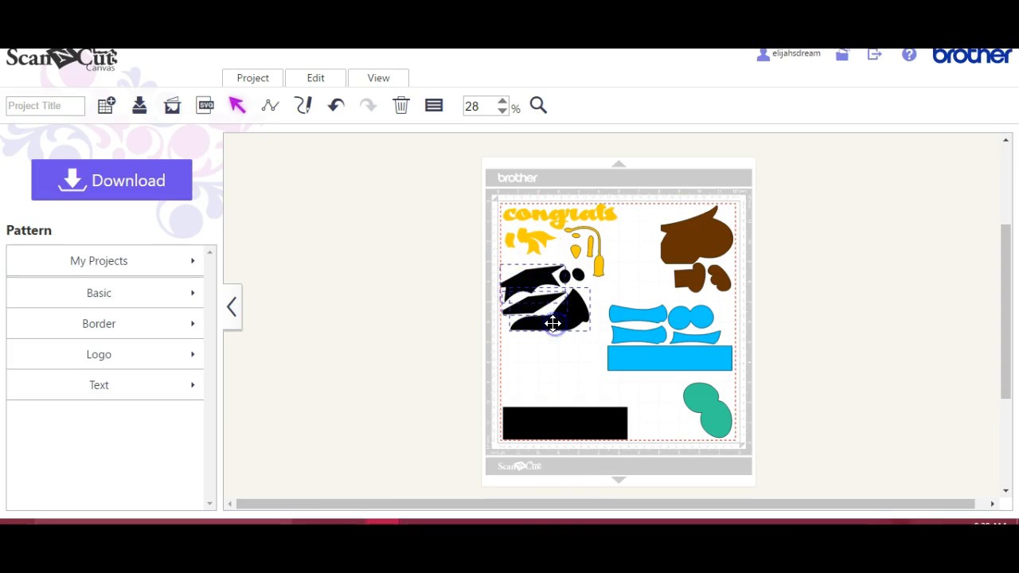
click(316, 76)
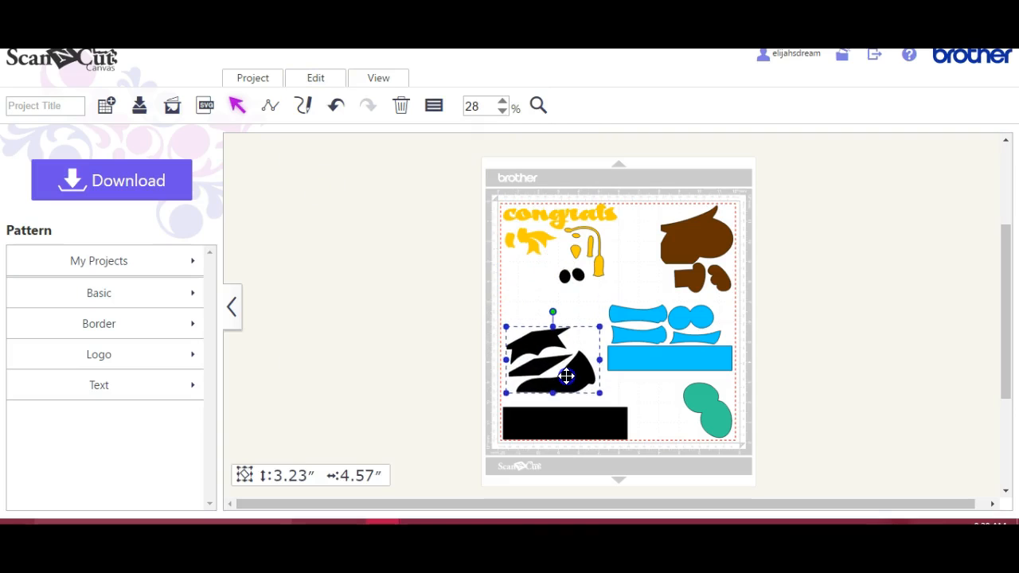
drag(566, 375, 565, 388)
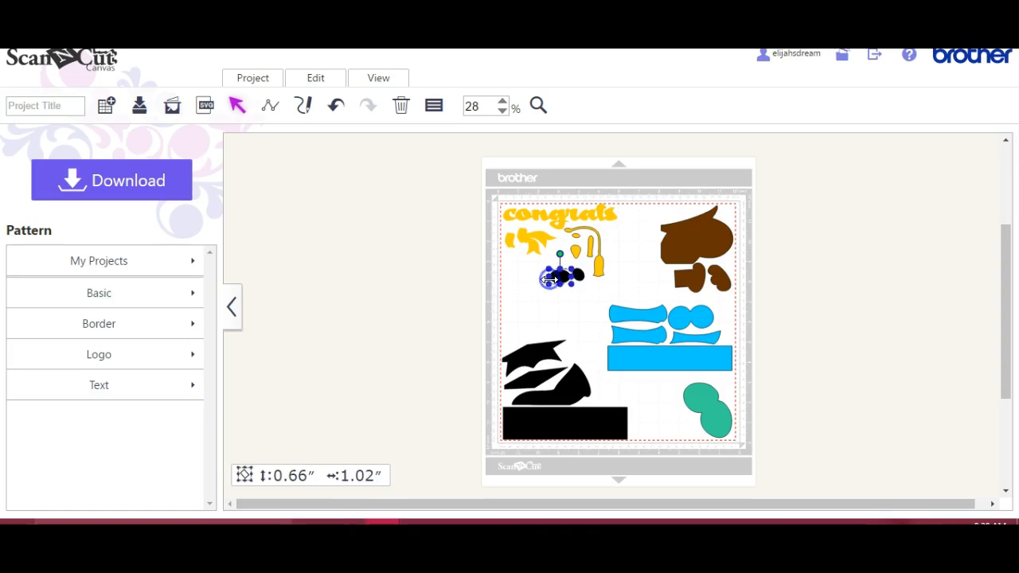
click(335, 105)
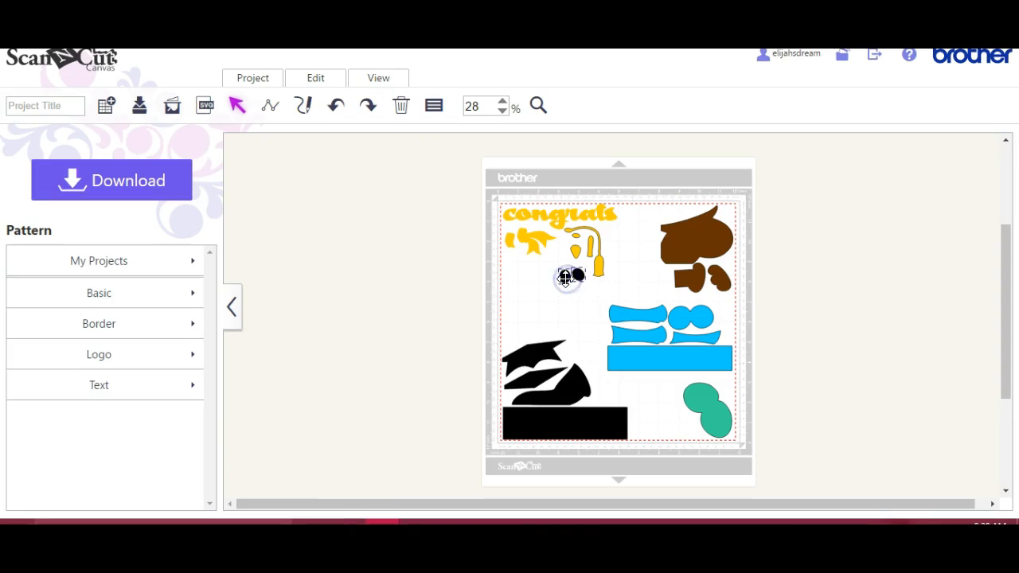
click(315, 76)
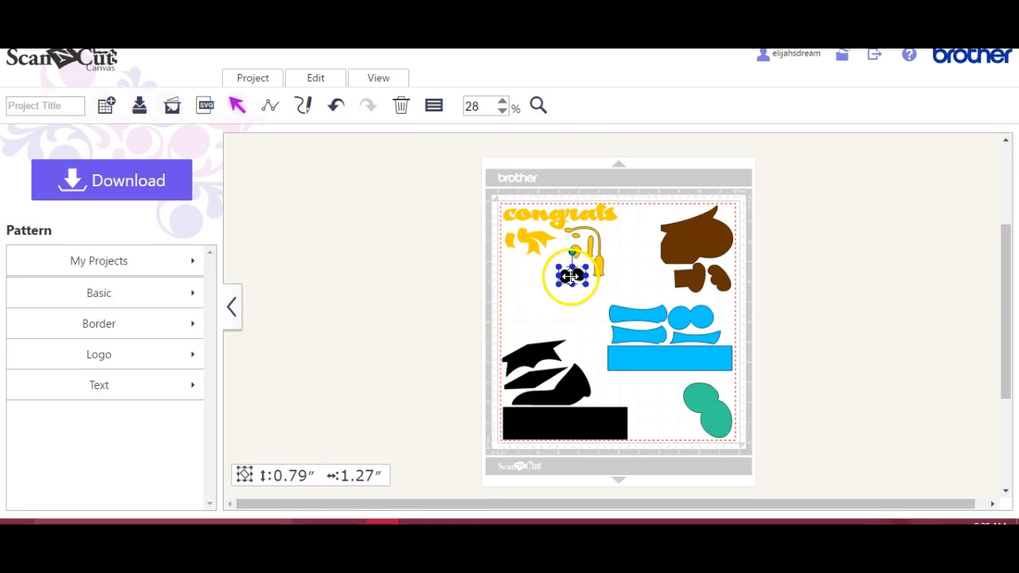
drag(572, 277, 576, 353)
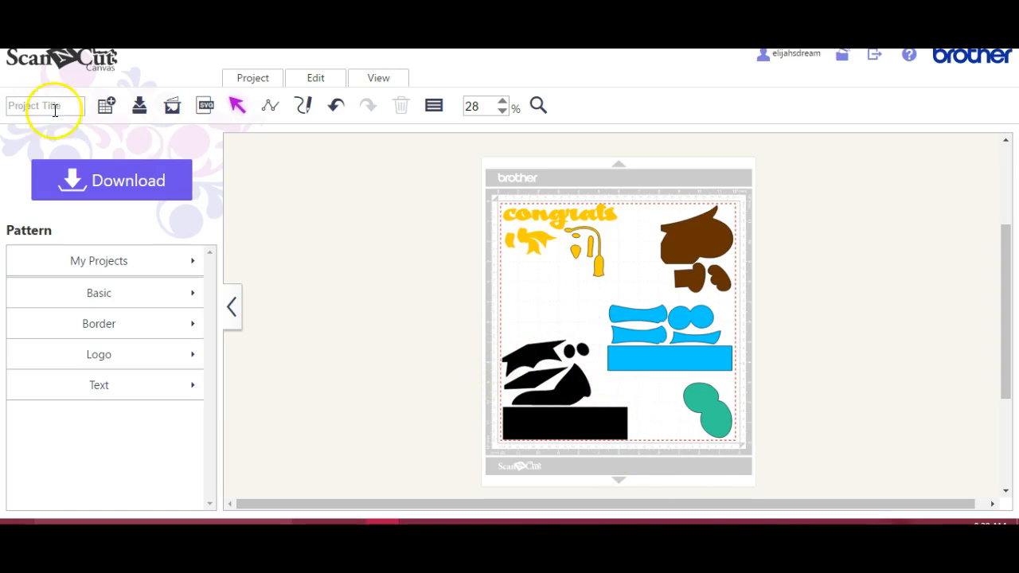
Step: Name the project Owlgradcard in the Project Title box
click(45, 105)
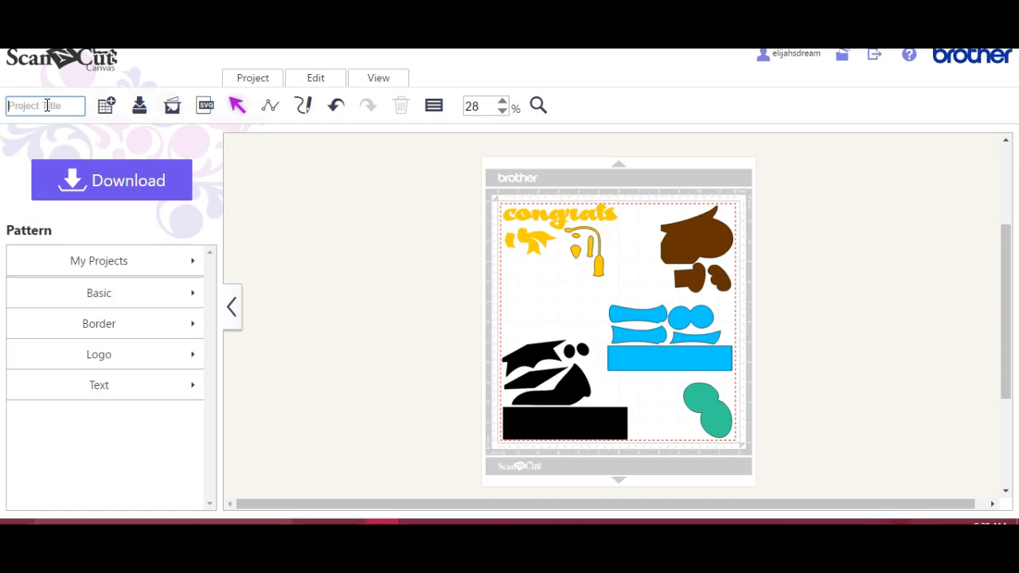
text(Owlgradcard)
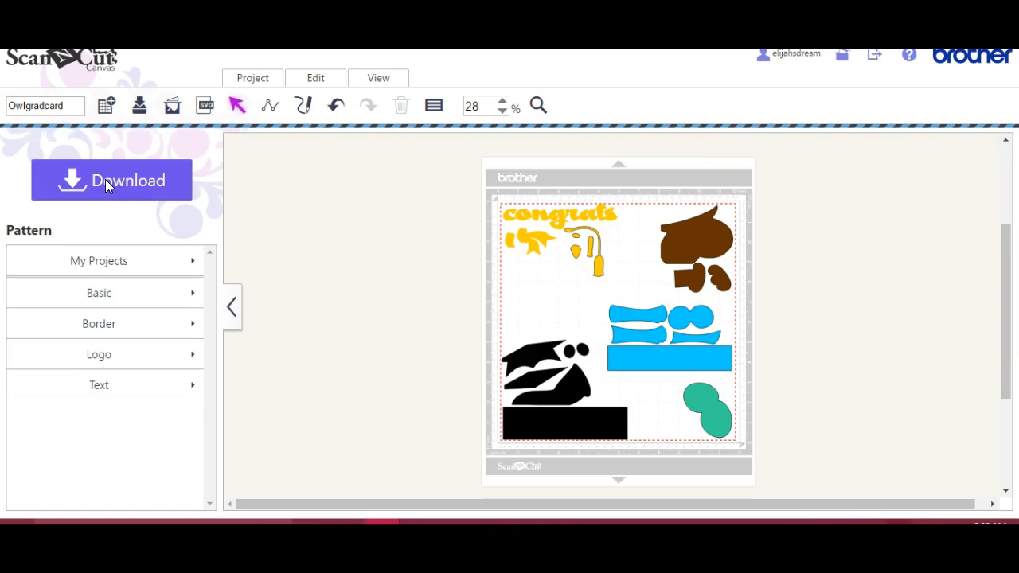
Step: Send the design as a cut file, accept the small-elements notice, and choose Download to PC for Owlgradcard.fcm
click(111, 179)
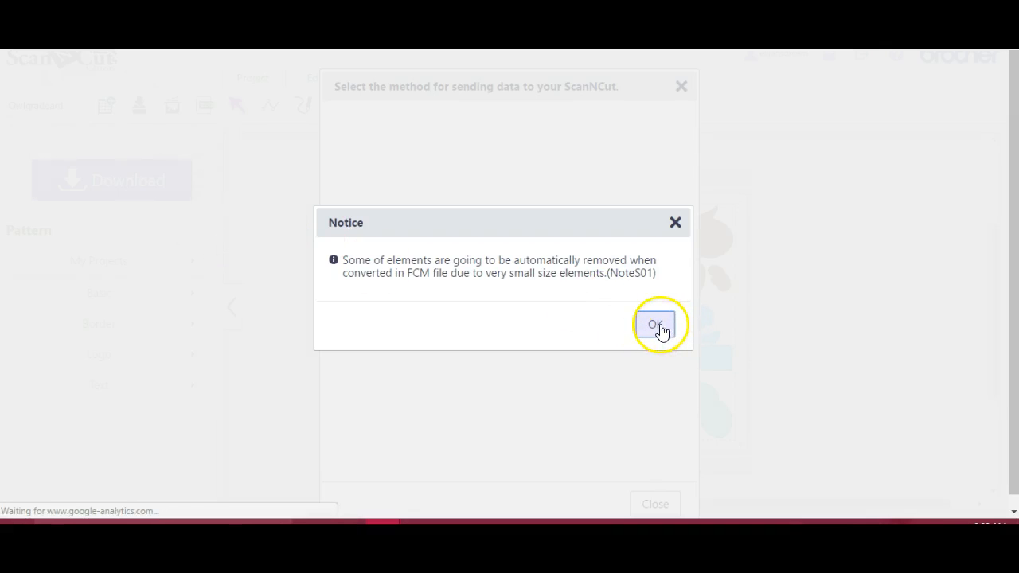
click(654, 324)
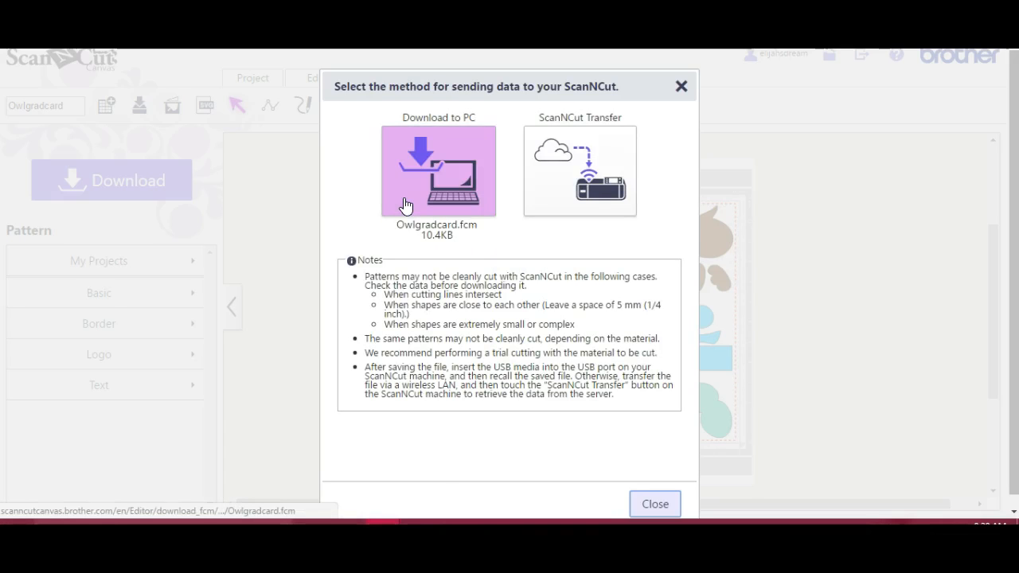
click(580, 169)
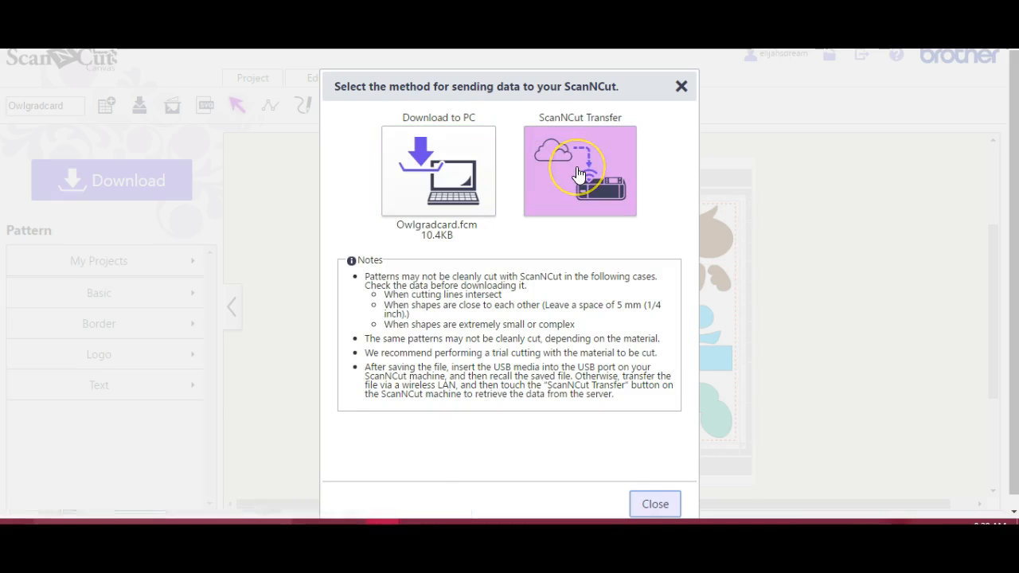
mouse_move(580, 174)
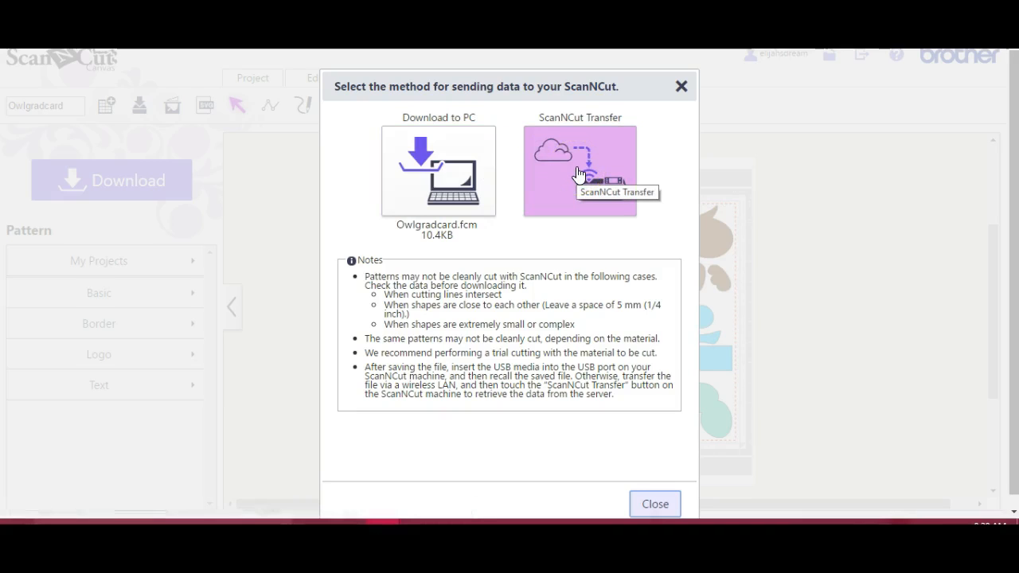
click(438, 170)
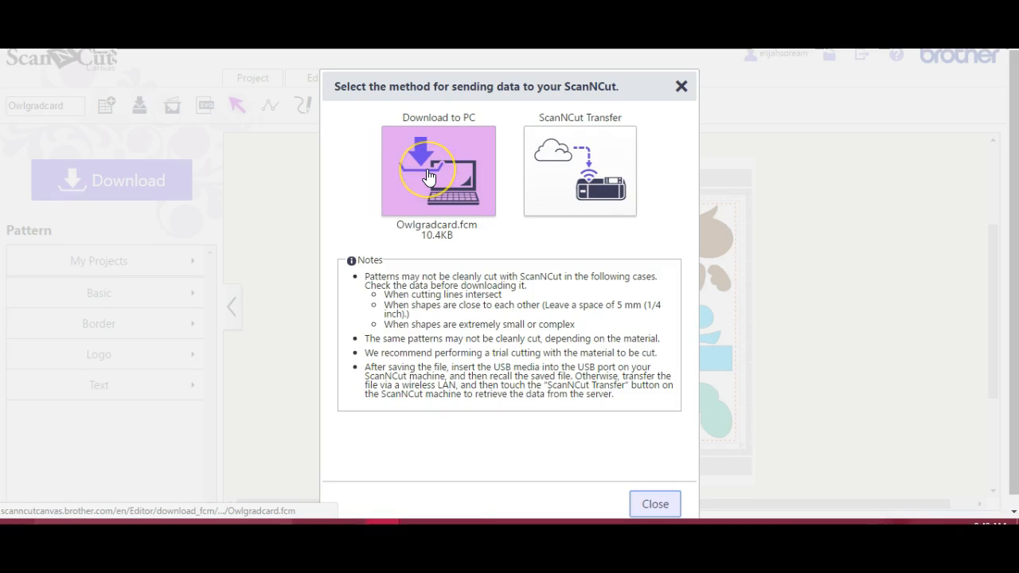
click(428, 174)
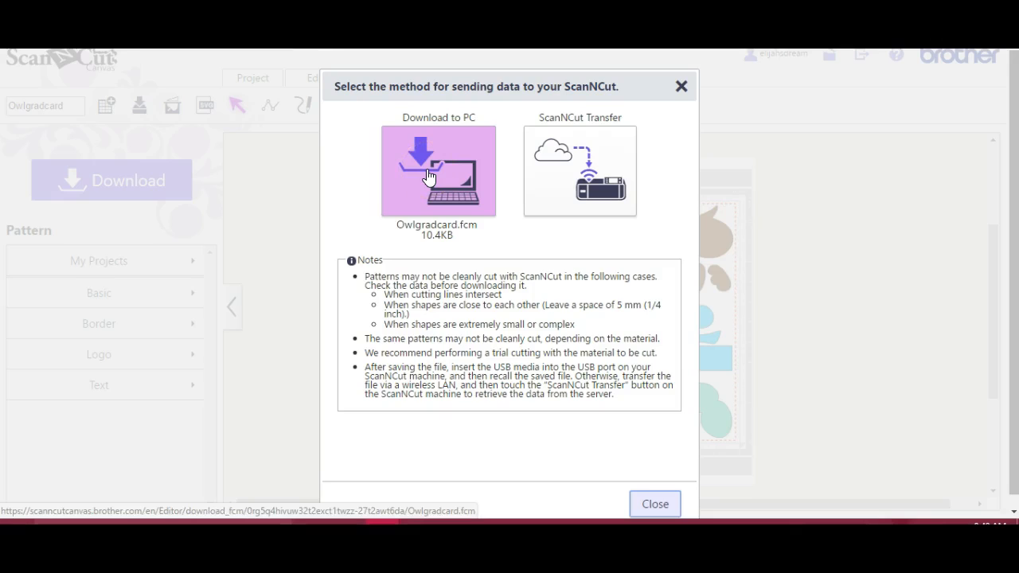
Step: Save Owlgradcard.fcm onto the JENSTICK USB drive (E:) alongside the other FCM files
click(437, 170)
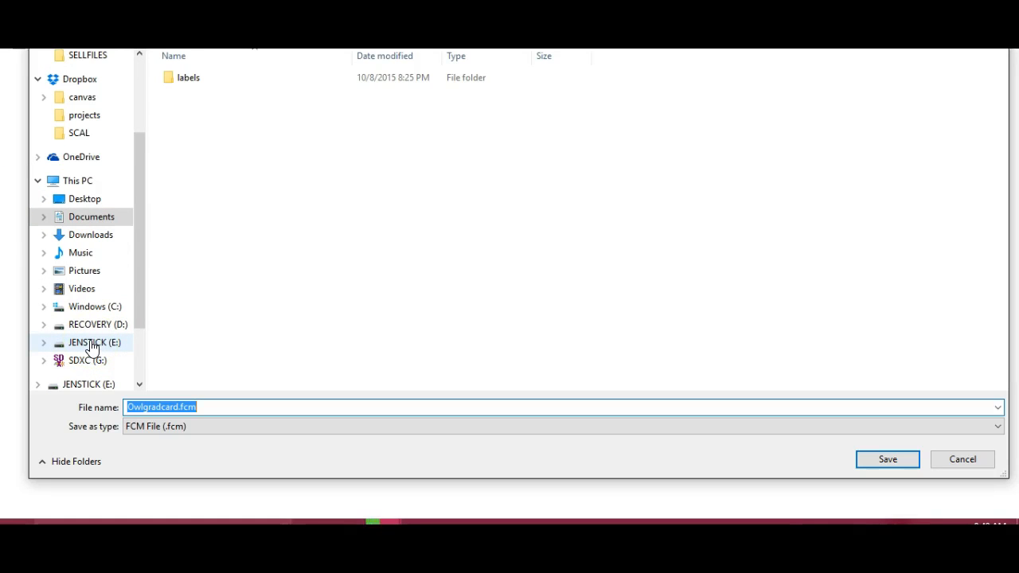
click(94, 342)
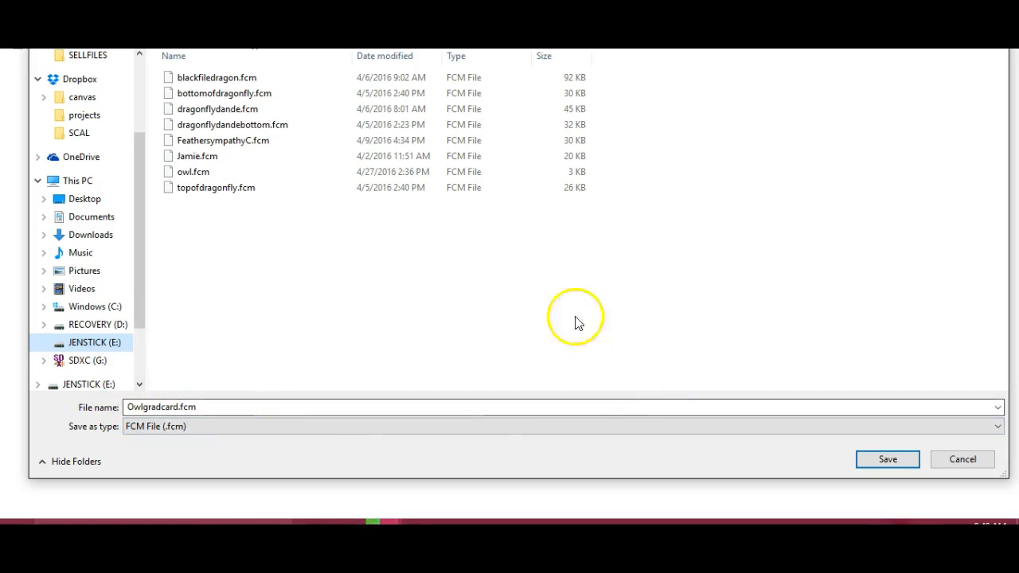
click(192, 172)
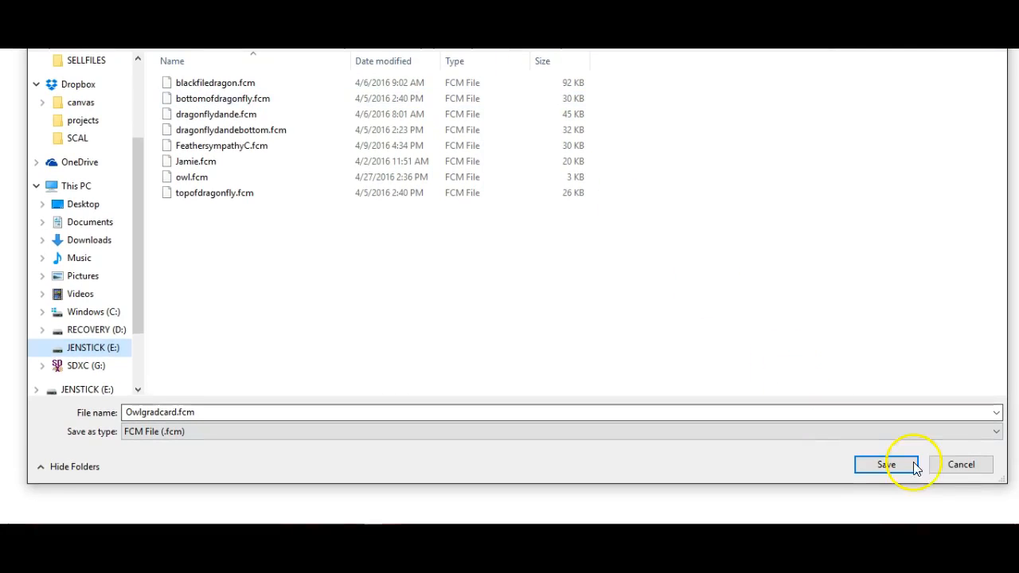
click(885, 465)
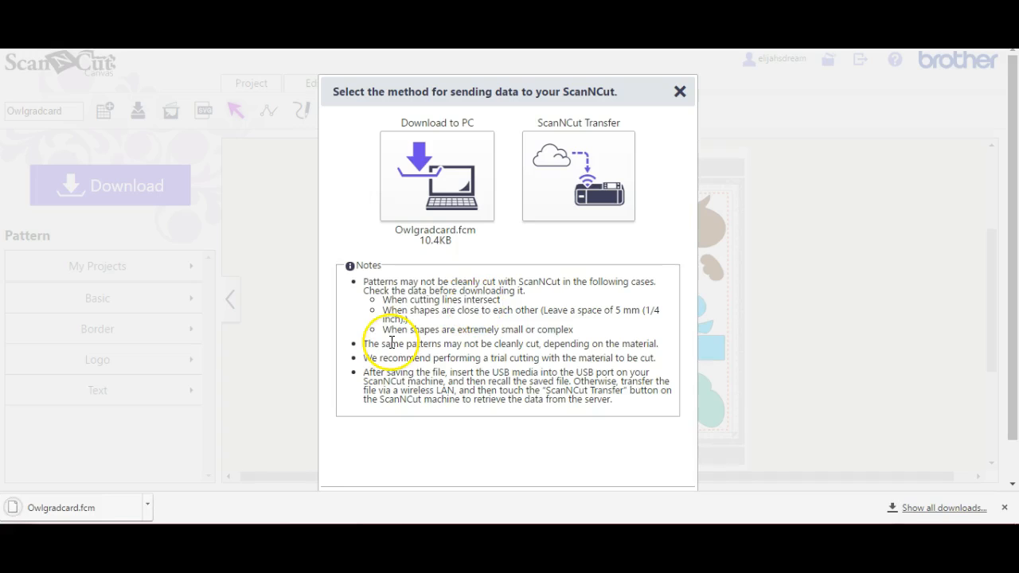
mouse_move(681, 91)
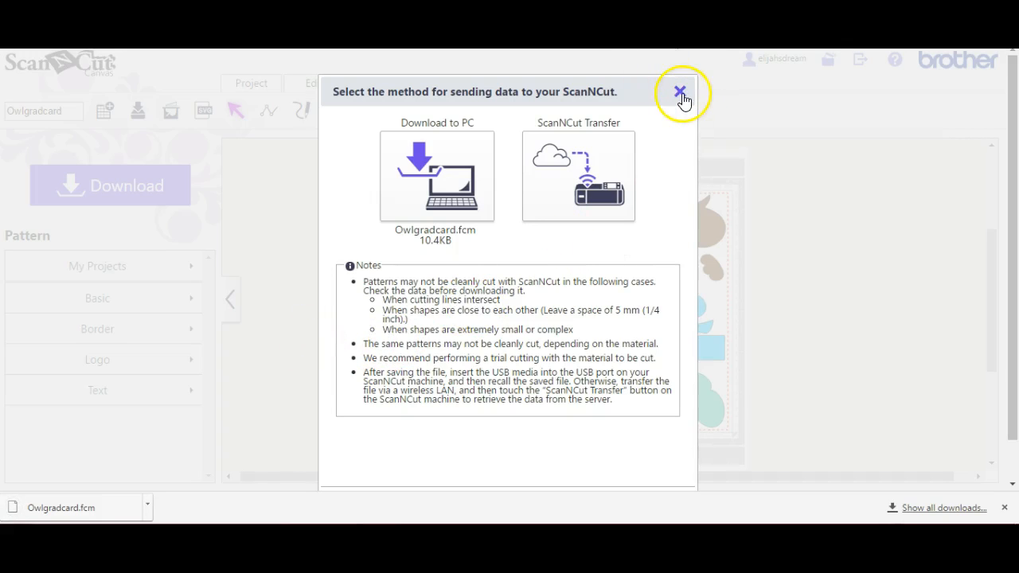
Step: Dismiss the send-data options, leaving the colour-grouped owl card pieces on the mat
click(679, 91)
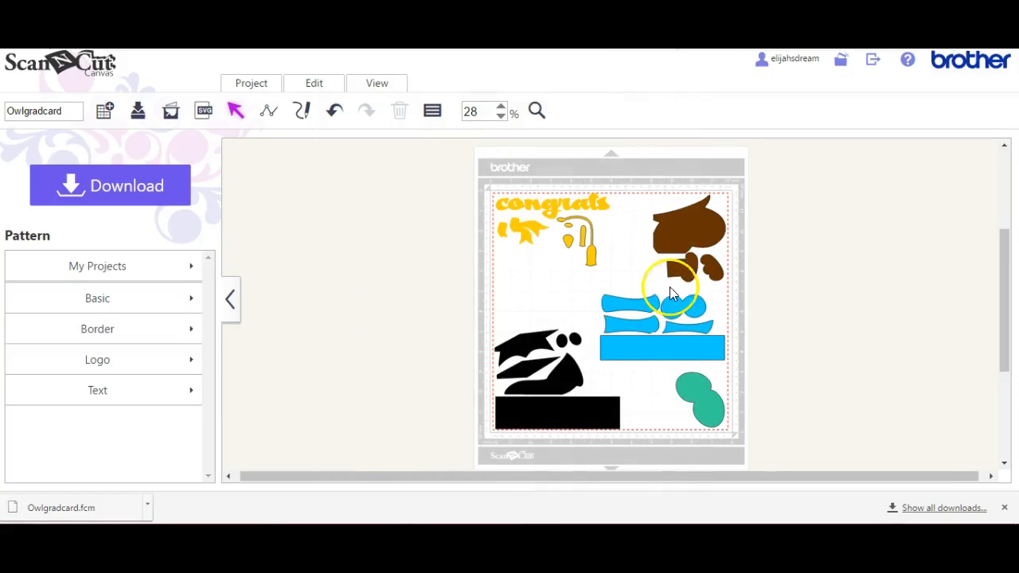
drag(672, 289, 601, 207)
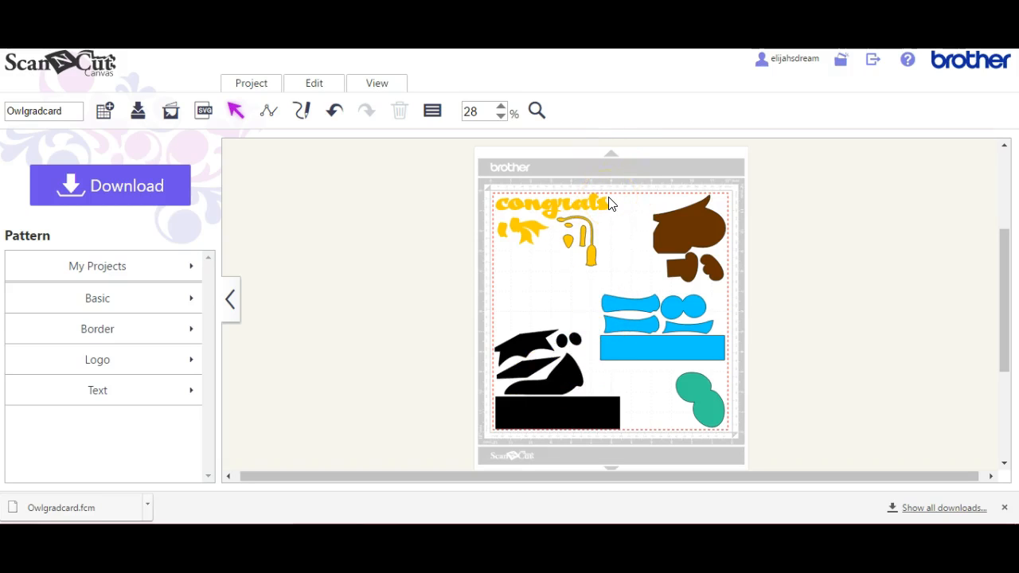
click(605, 197)
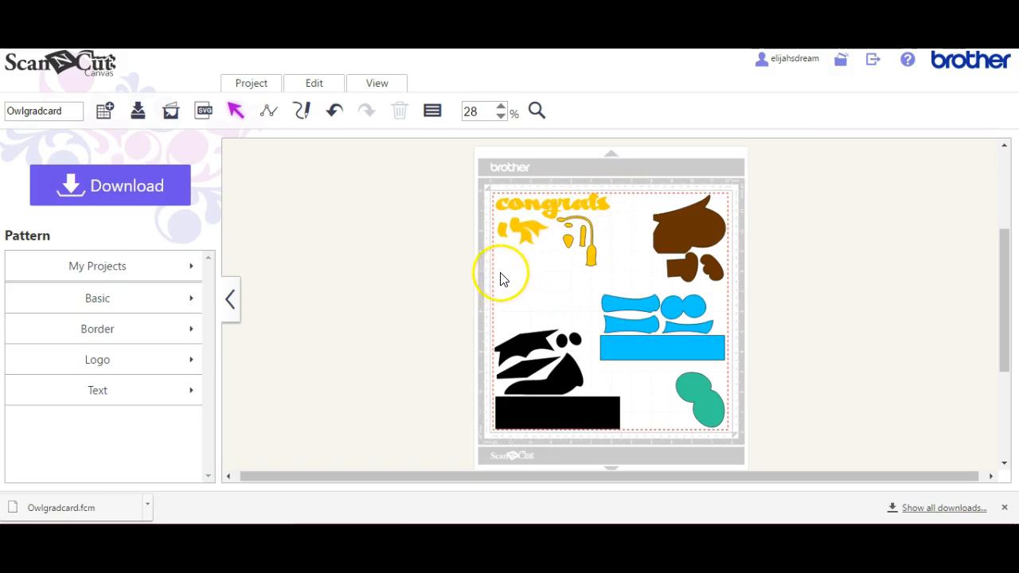
mouse_move(613, 220)
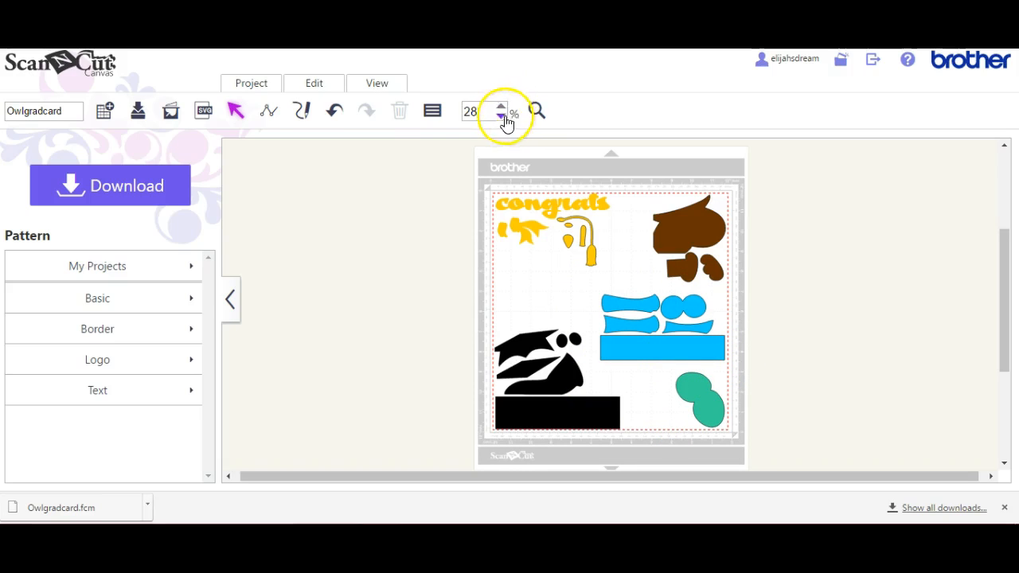
Step: Zoom the mat from 28 to 50 and settle the green two-circle piece in its lower-right corner
click(499, 105)
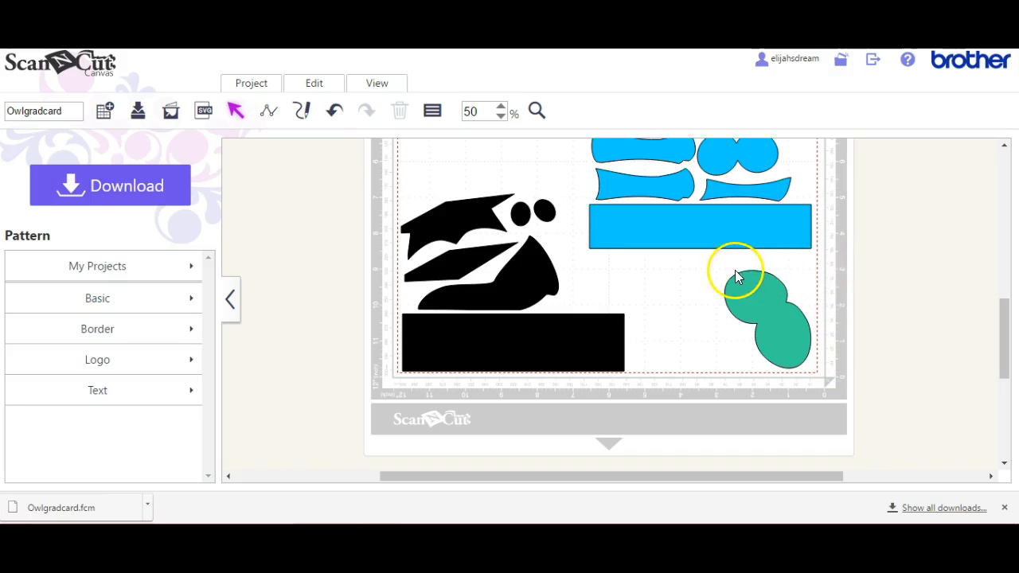
mouse_move(716, 274)
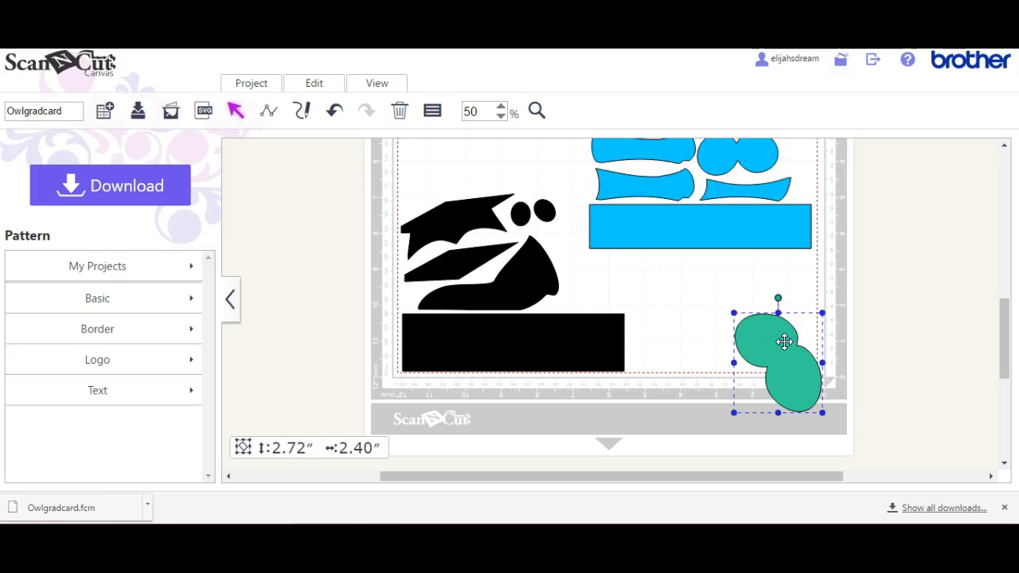
drag(783, 342, 767, 299)
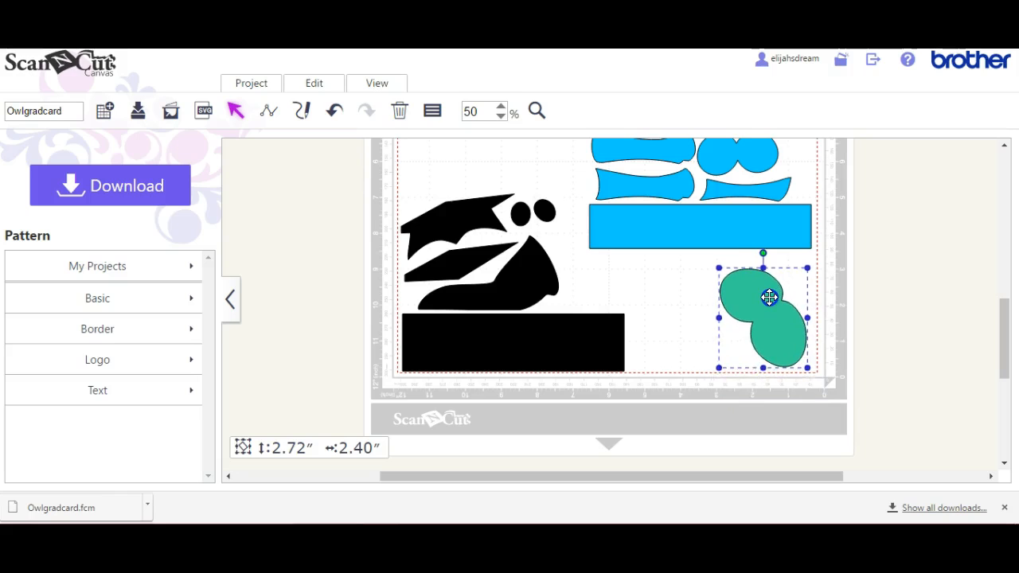
drag(764, 299, 773, 299)
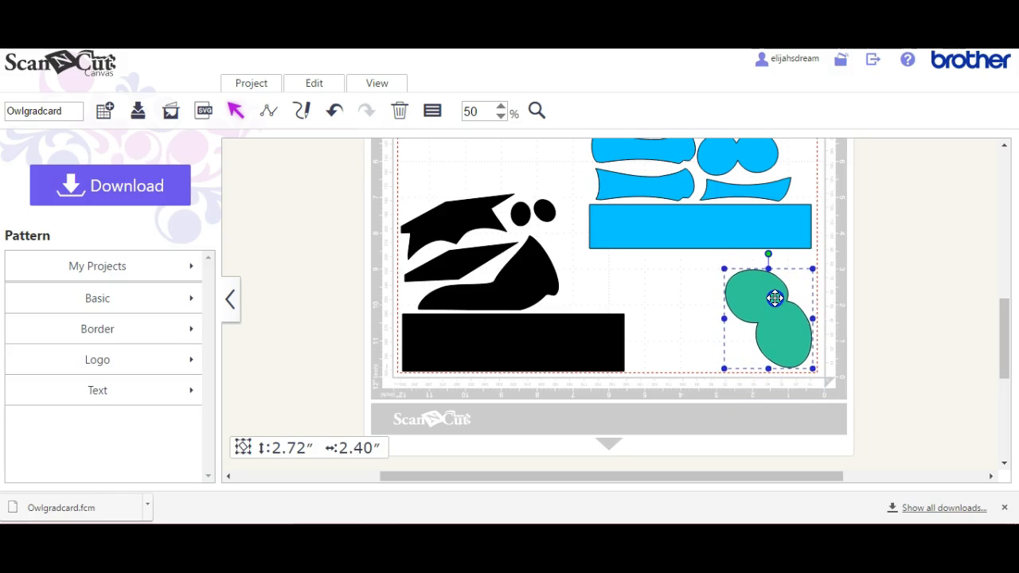
drag(775, 300, 770, 326)
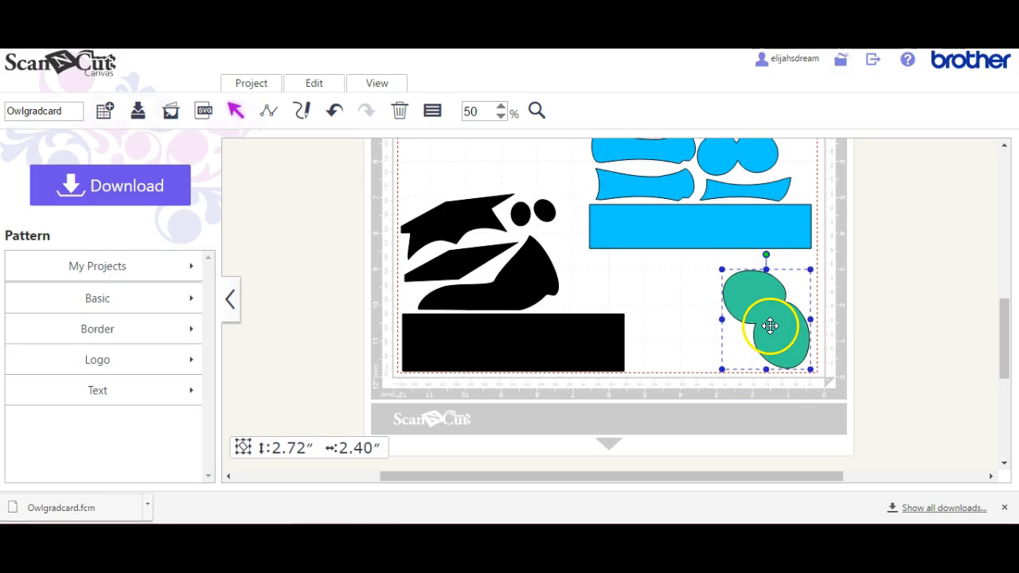
drag(770, 327, 788, 347)
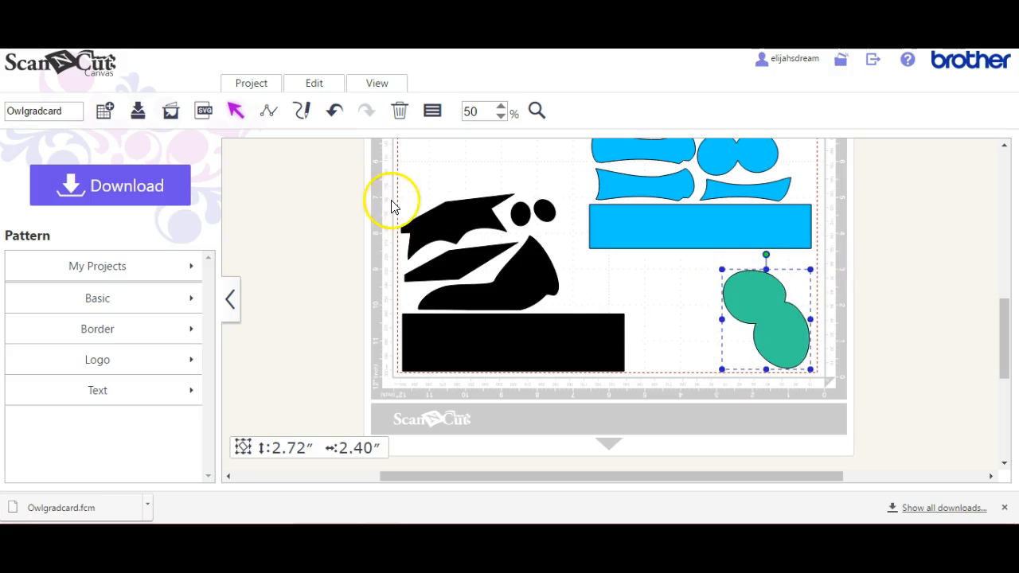
mouse_move(390, 188)
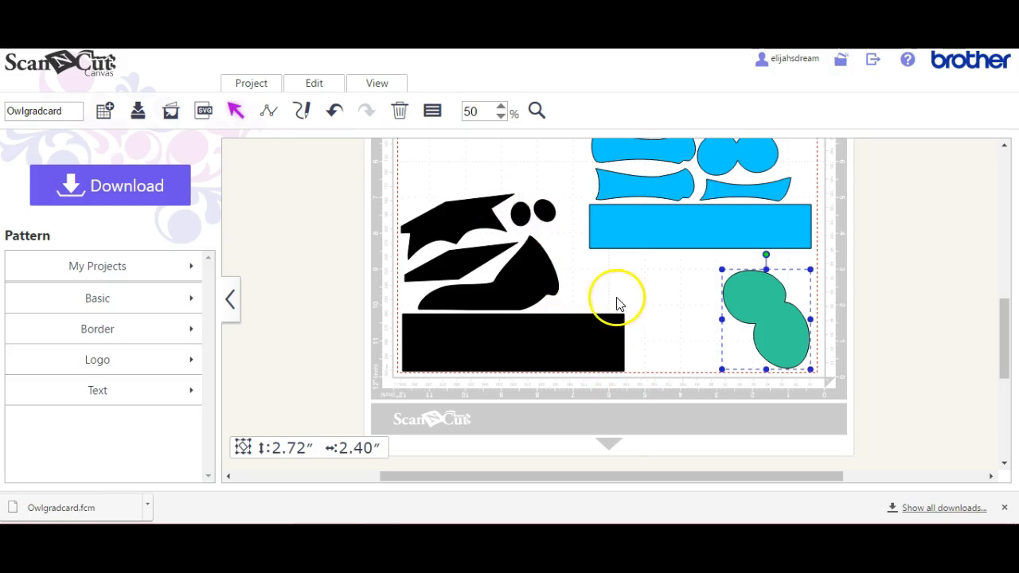
mouse_move(538, 185)
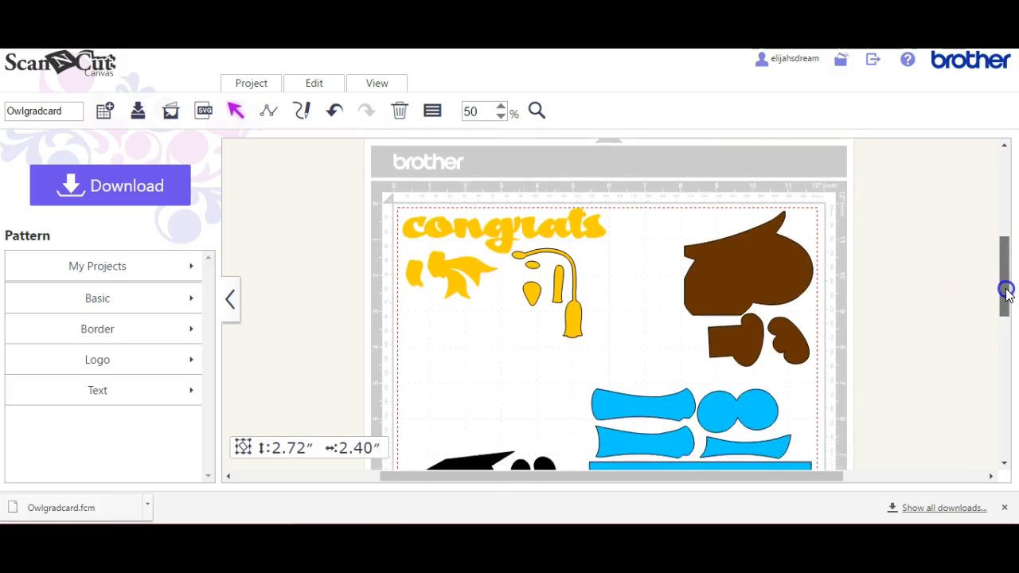
scroll(down, 3)
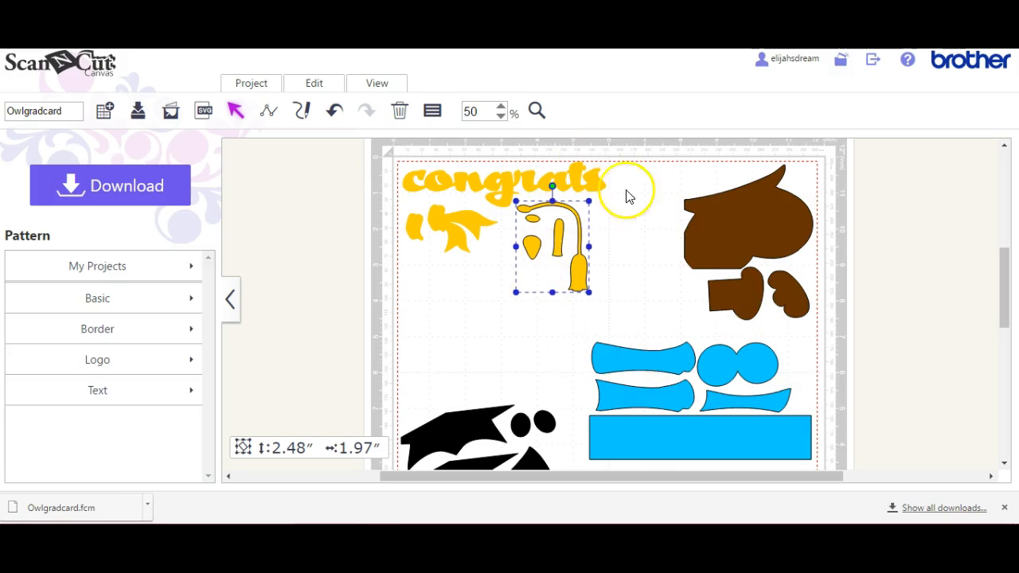
mouse_move(599, 347)
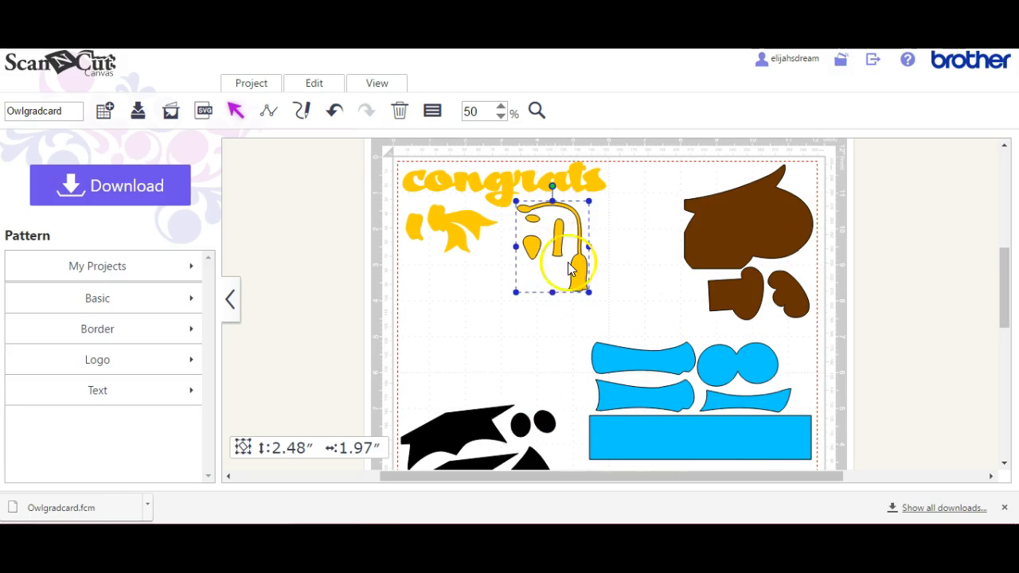
mouse_move(414, 269)
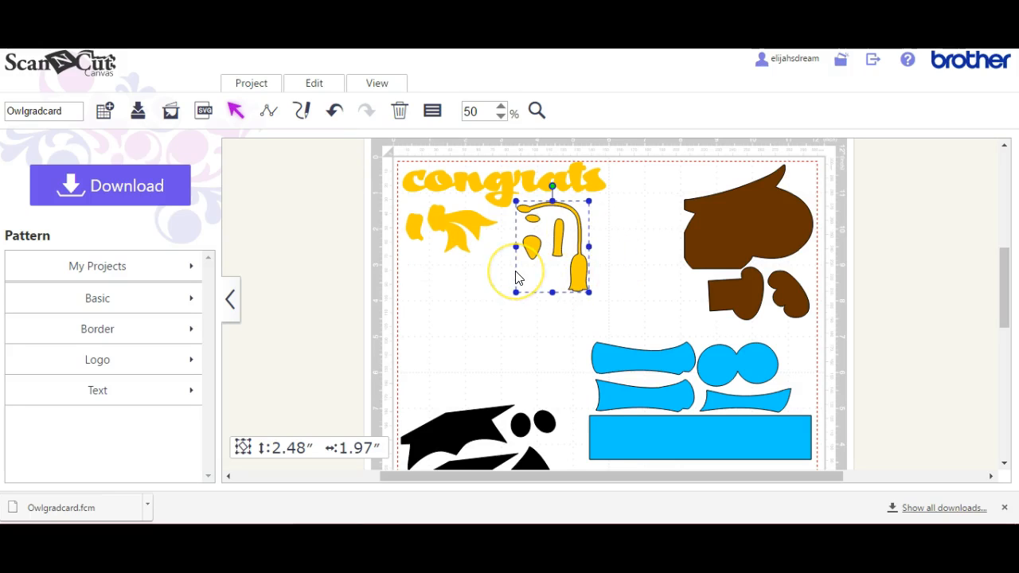
mouse_move(294, 242)
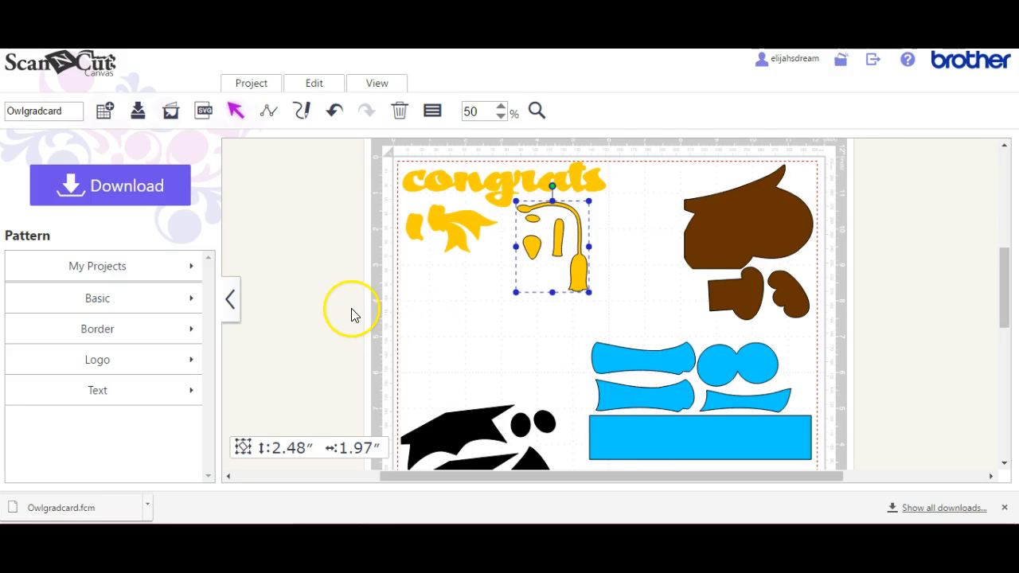
mouse_move(324, 200)
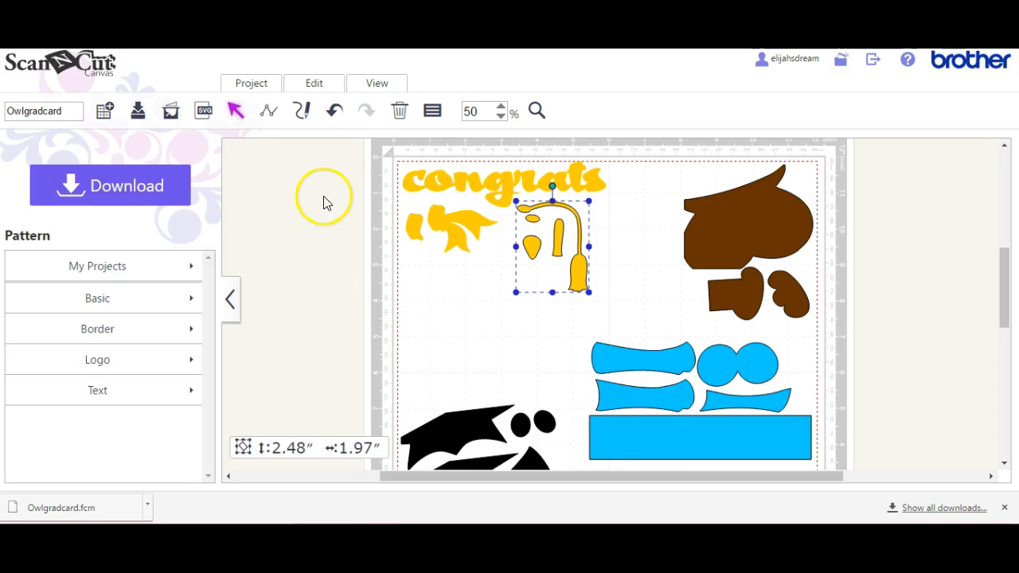
Step: Select all the owl card pieces and delete them, leaving the mat empty
click(313, 83)
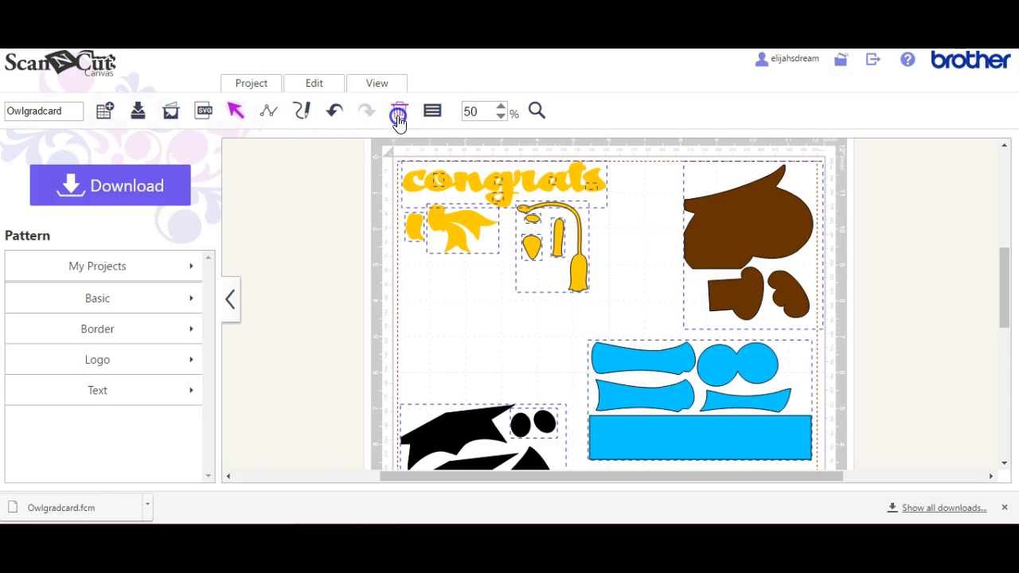
click(398, 111)
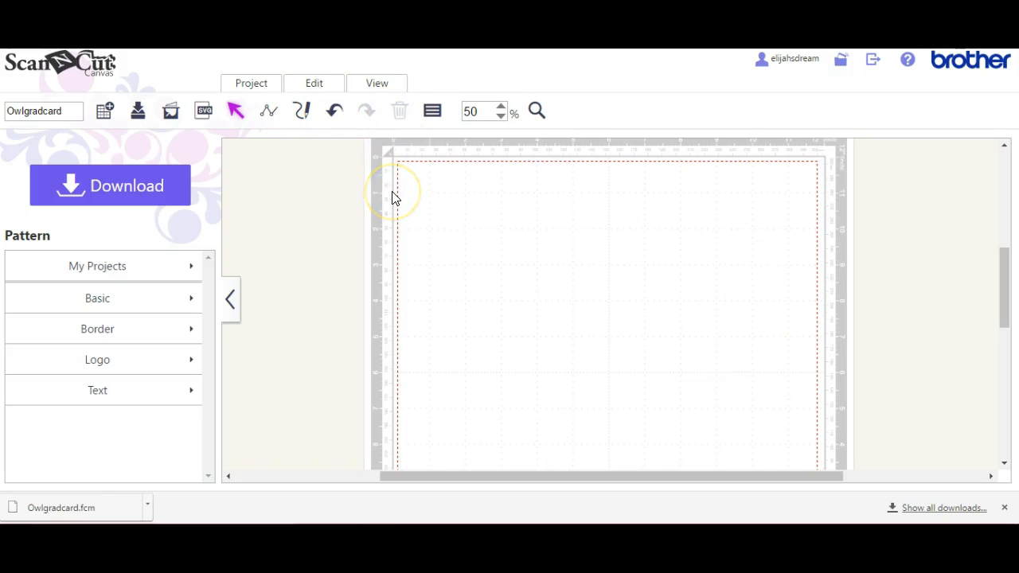